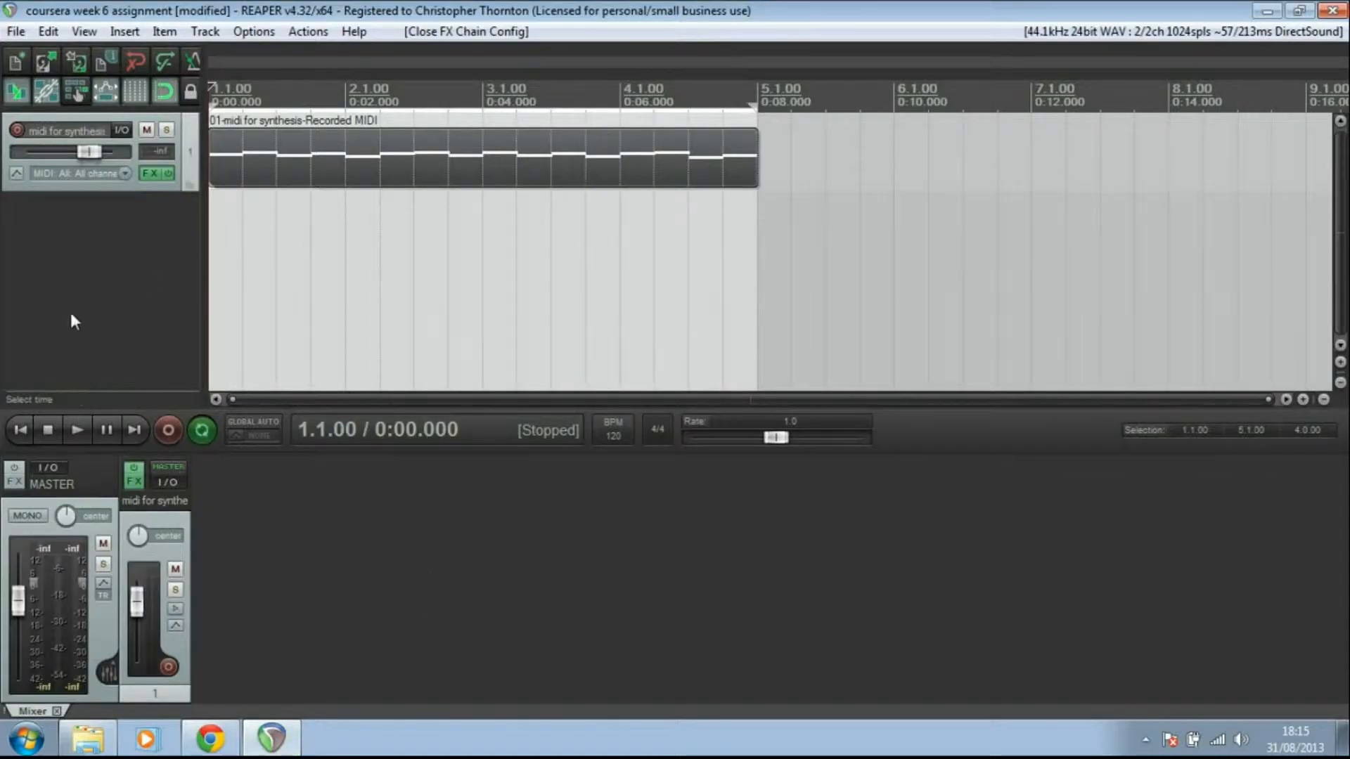
Play and stop the MIDI clip, then bring up the track's FX chain of five synths.
left_click(76, 429)
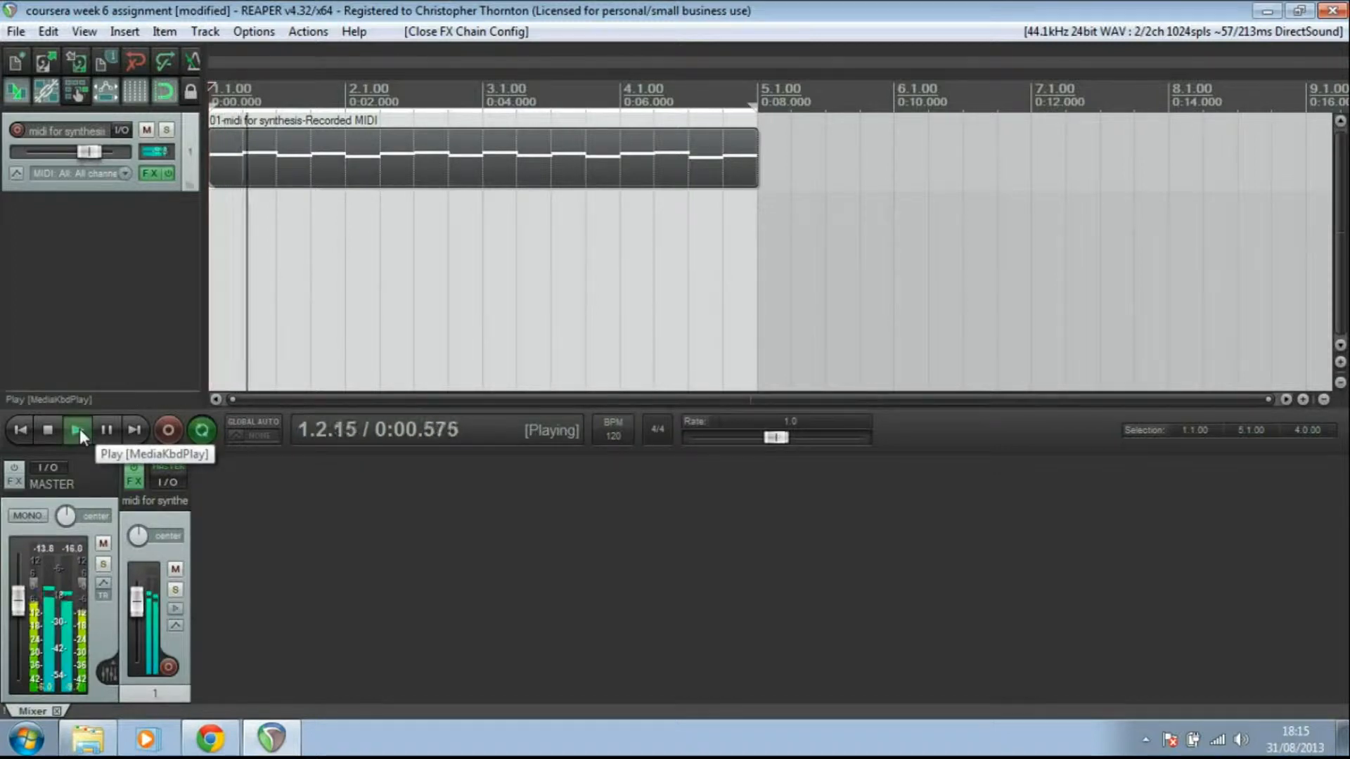
left_click(48, 431)
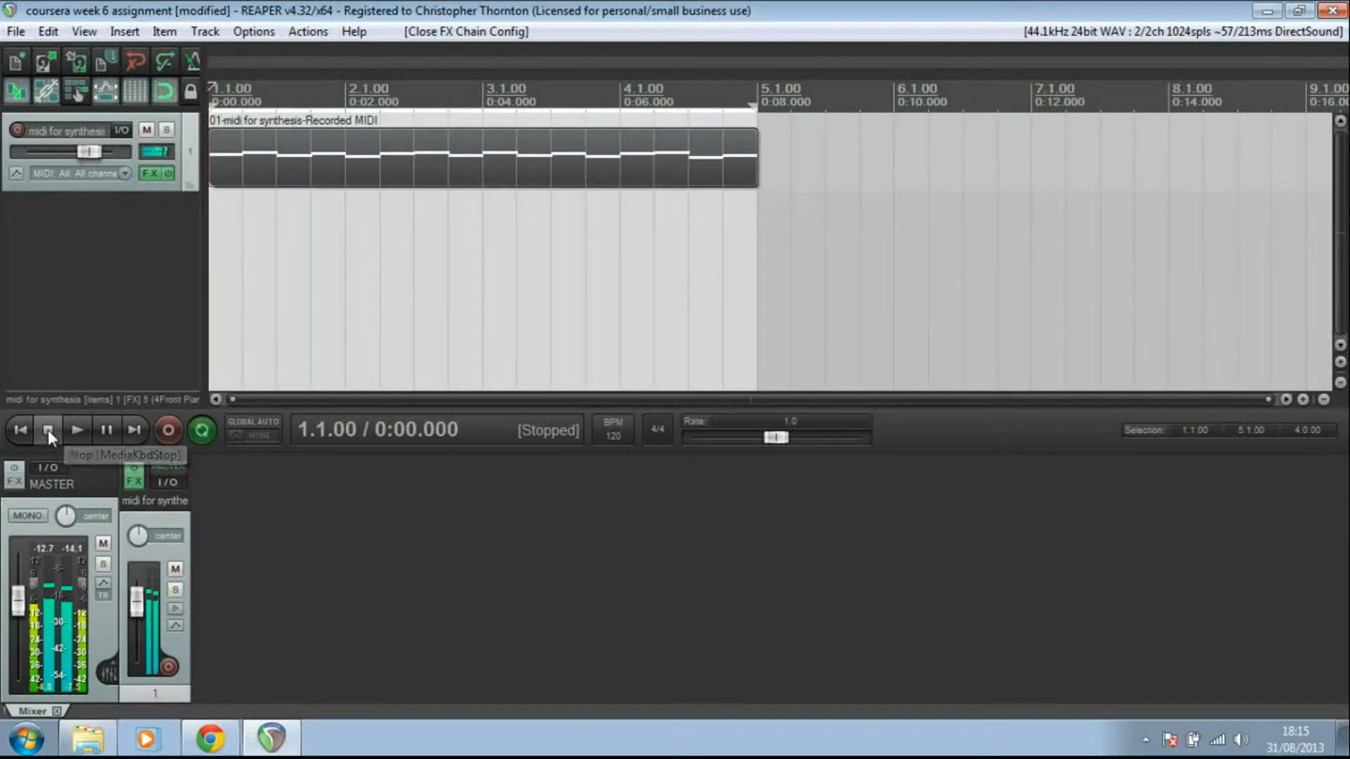
left_click(150, 174)
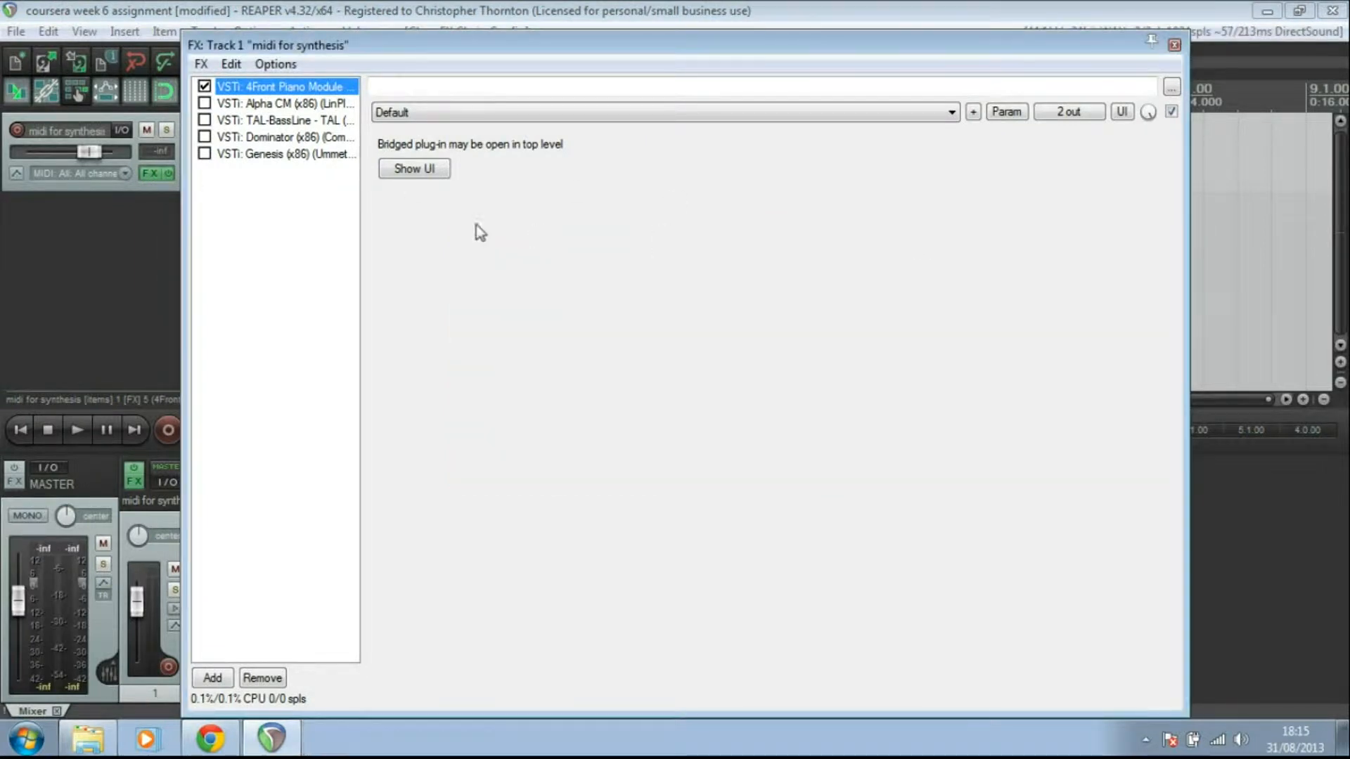
Switch off 4Front Piano Module and enable Alpha CM on its BAS-Backwards-TC preset.
left_click(206, 85)
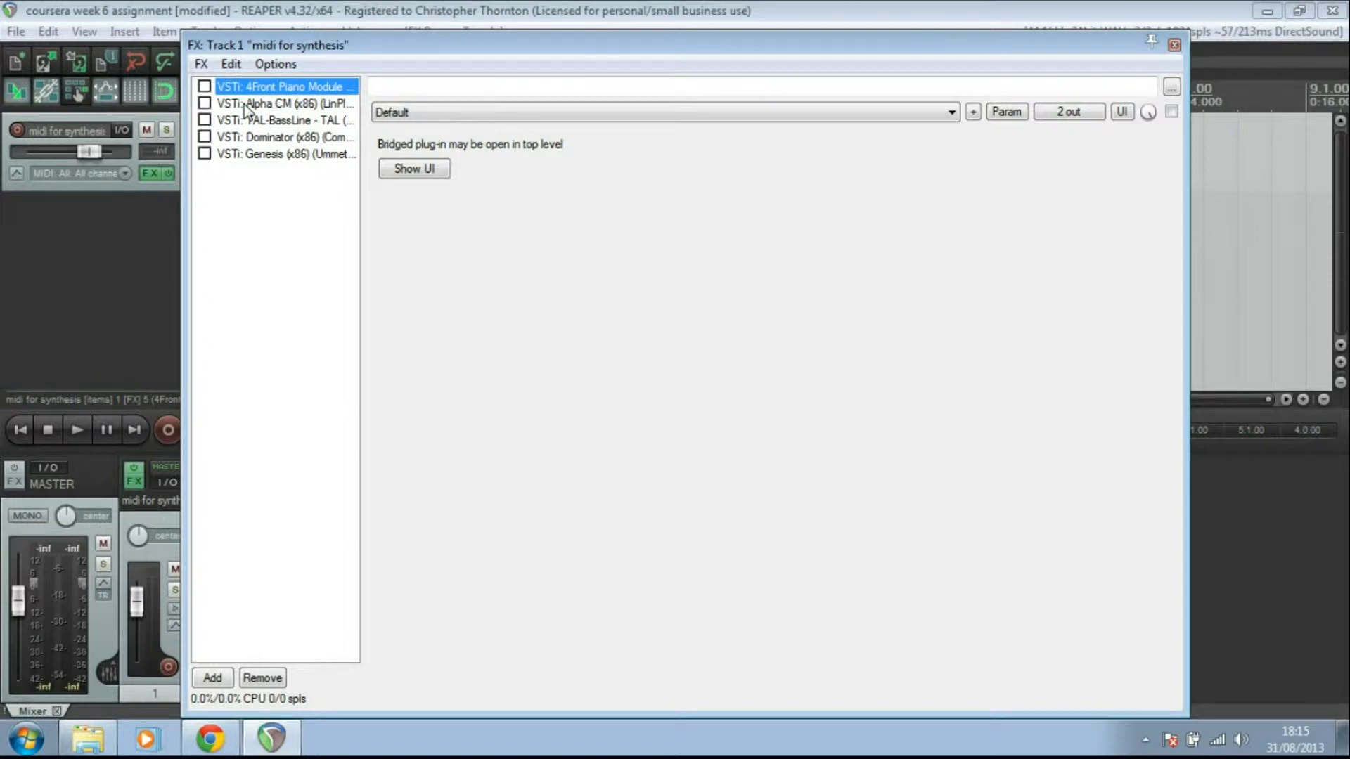
left_click(284, 103)
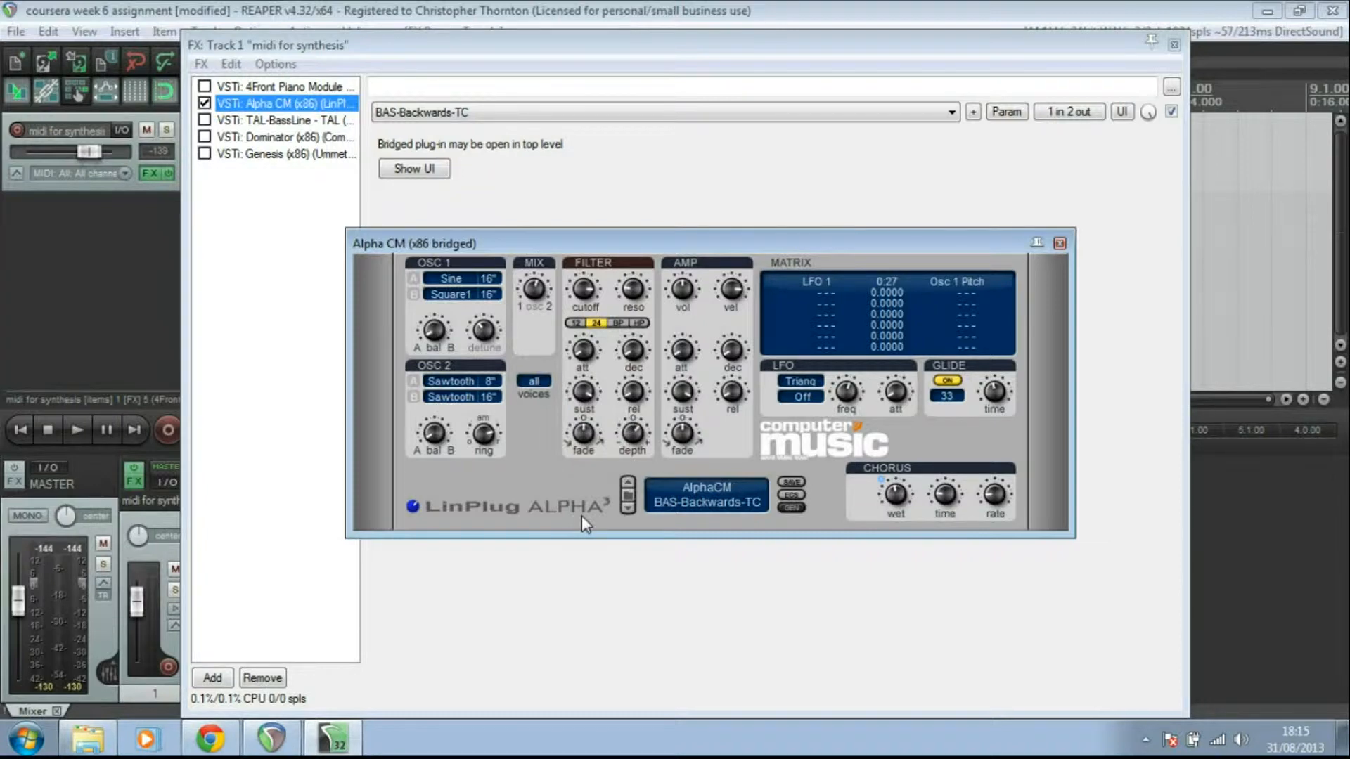
mouse_move(76, 433)
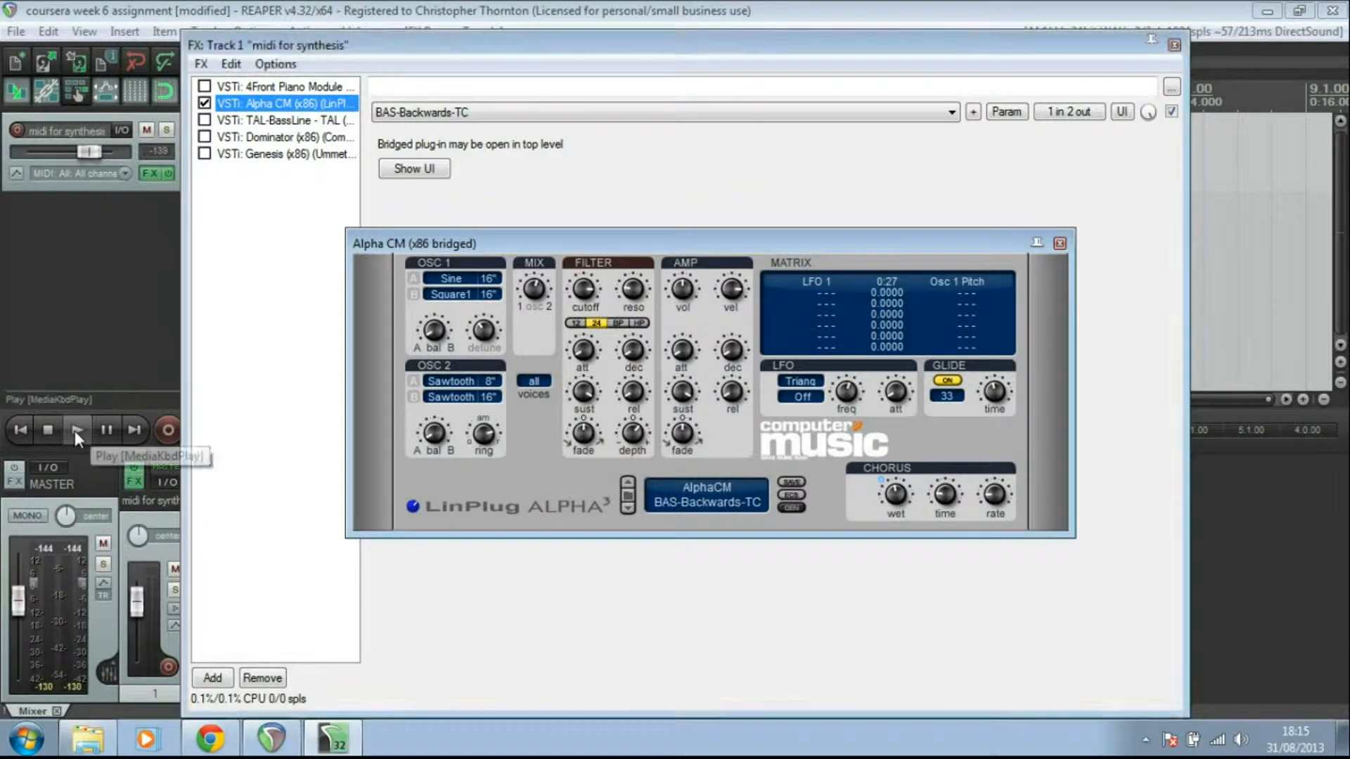
Play the clip through Alpha CM's BAS-Backwards-TC preset.
left_click(76, 430)
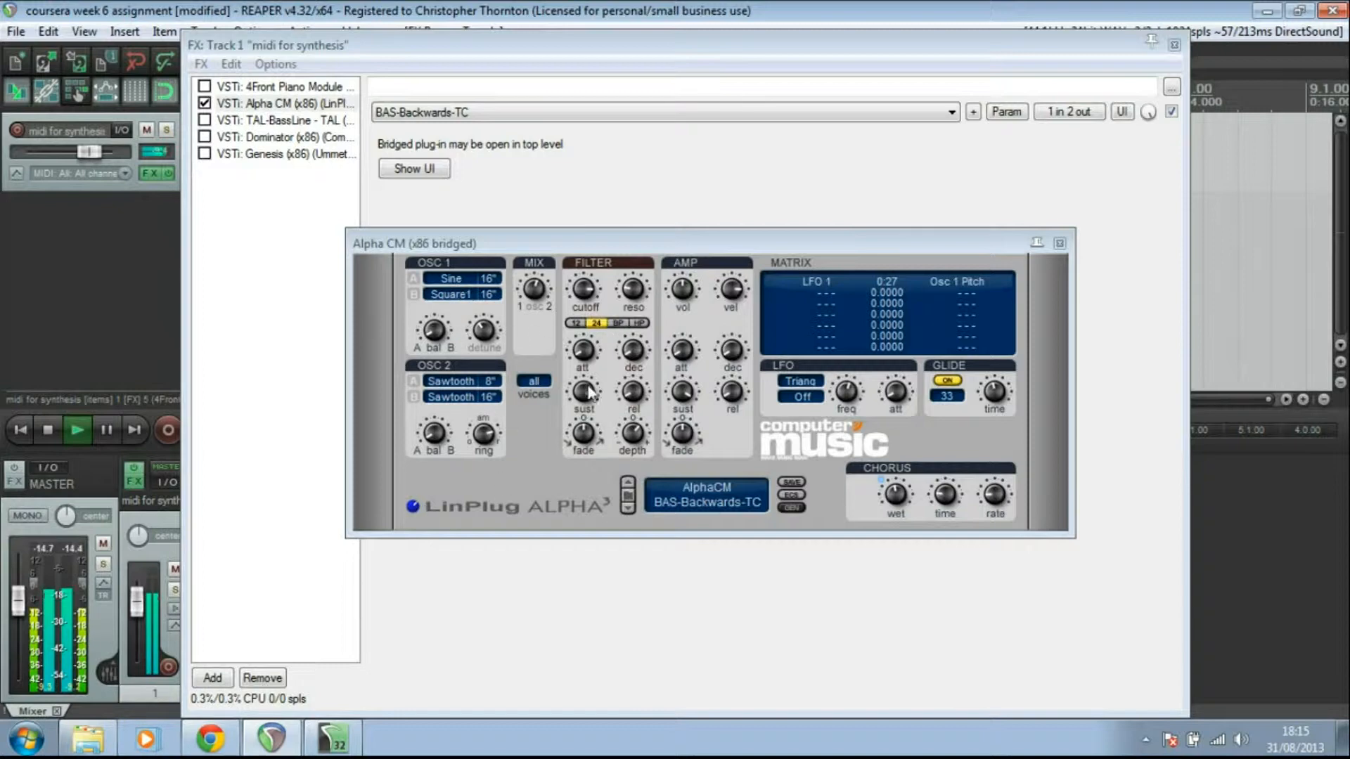
mouse_move(629, 417)
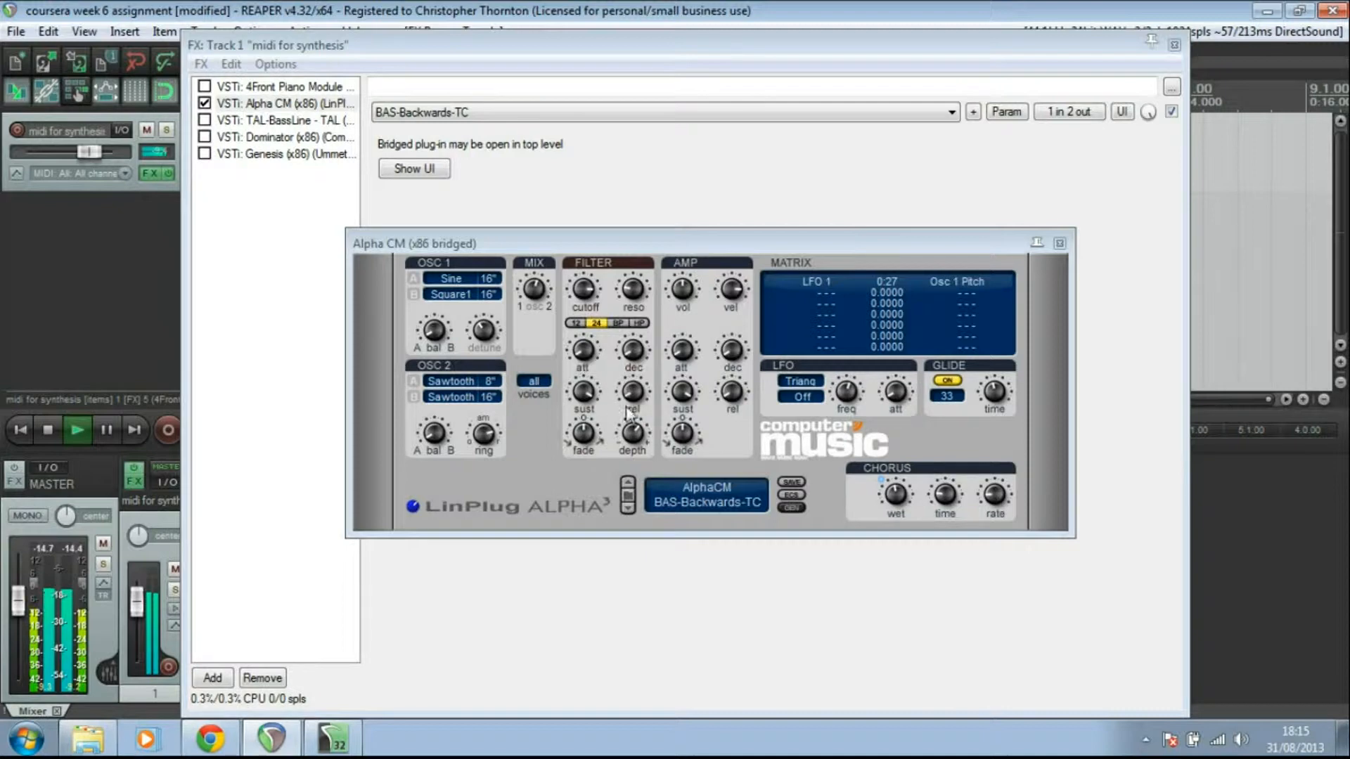
mouse_move(707, 301)
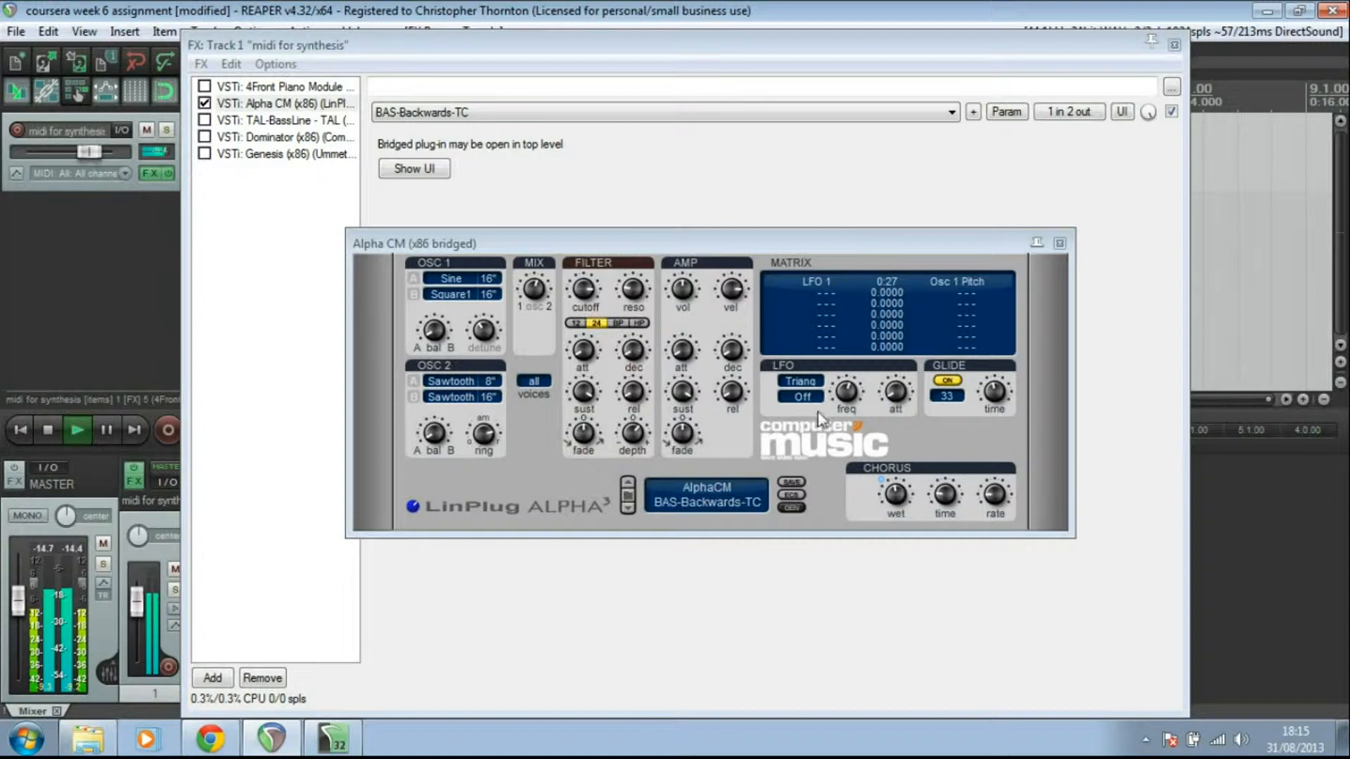
mouse_move(461, 350)
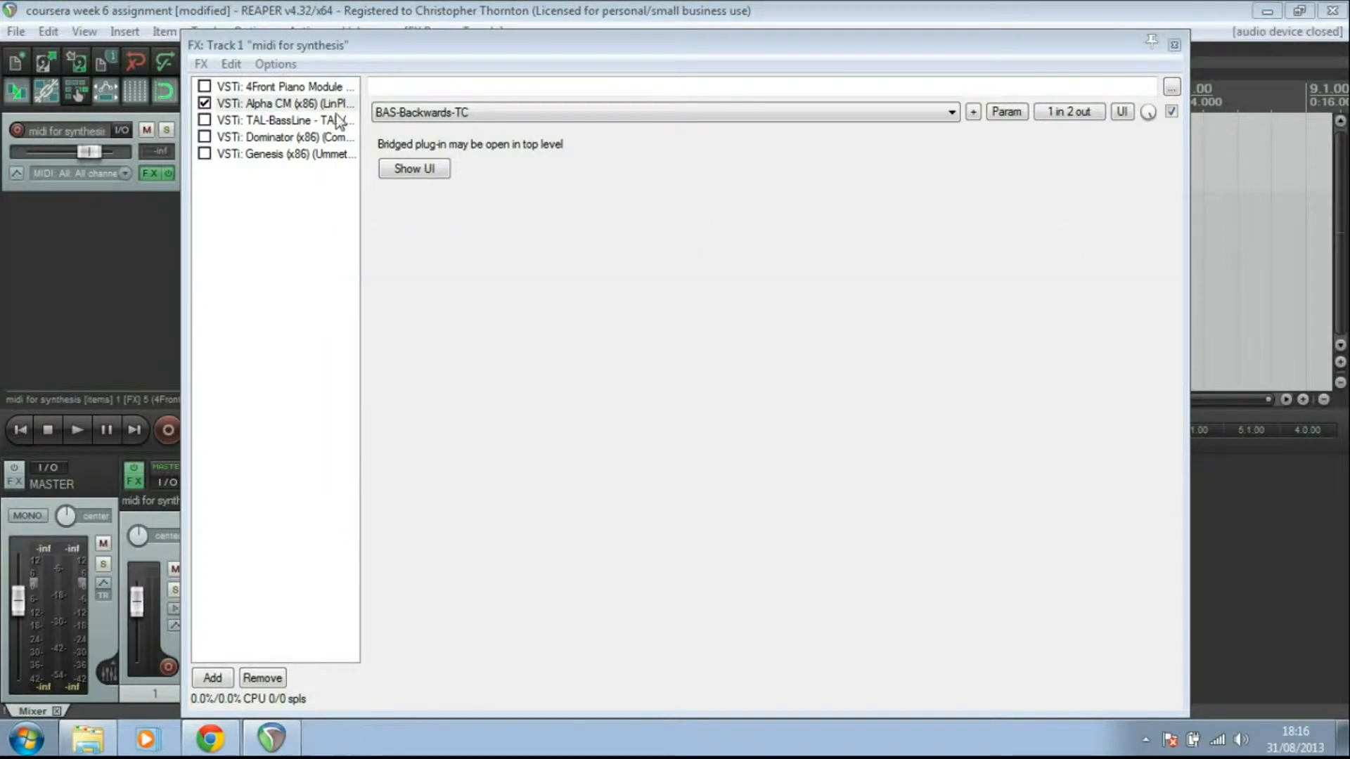
Swap Alpha CM for TAL-BassLine on Clean Bass and play the clip through it.
left_click(284, 120)
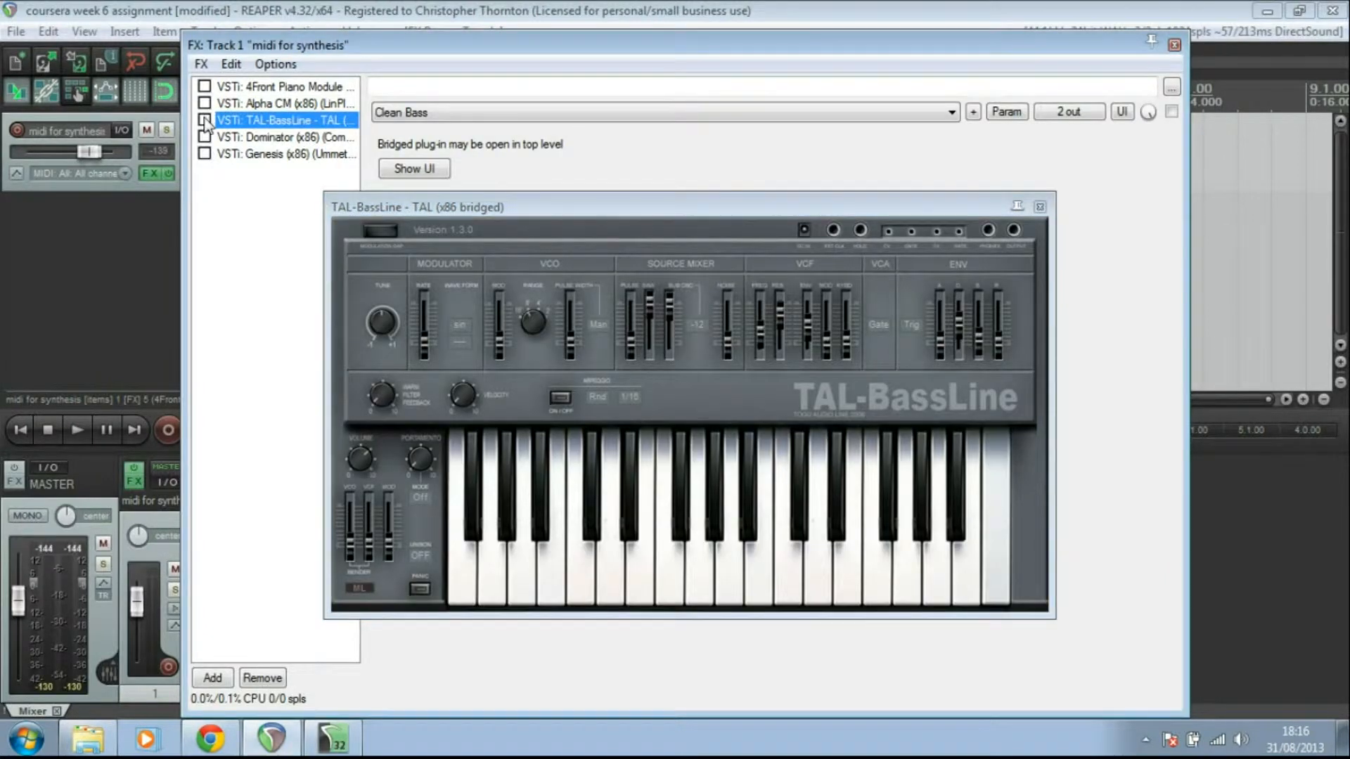
left_click(205, 121)
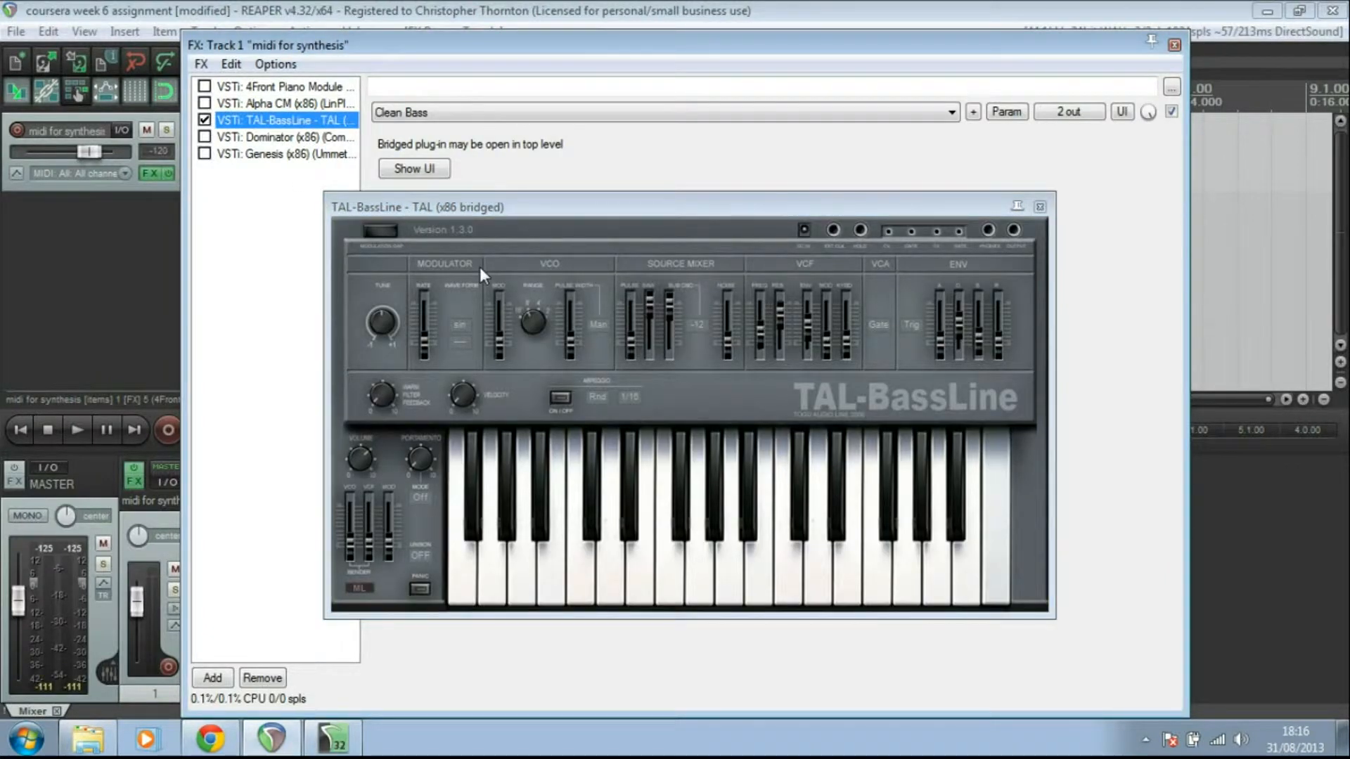
mouse_move(462, 339)
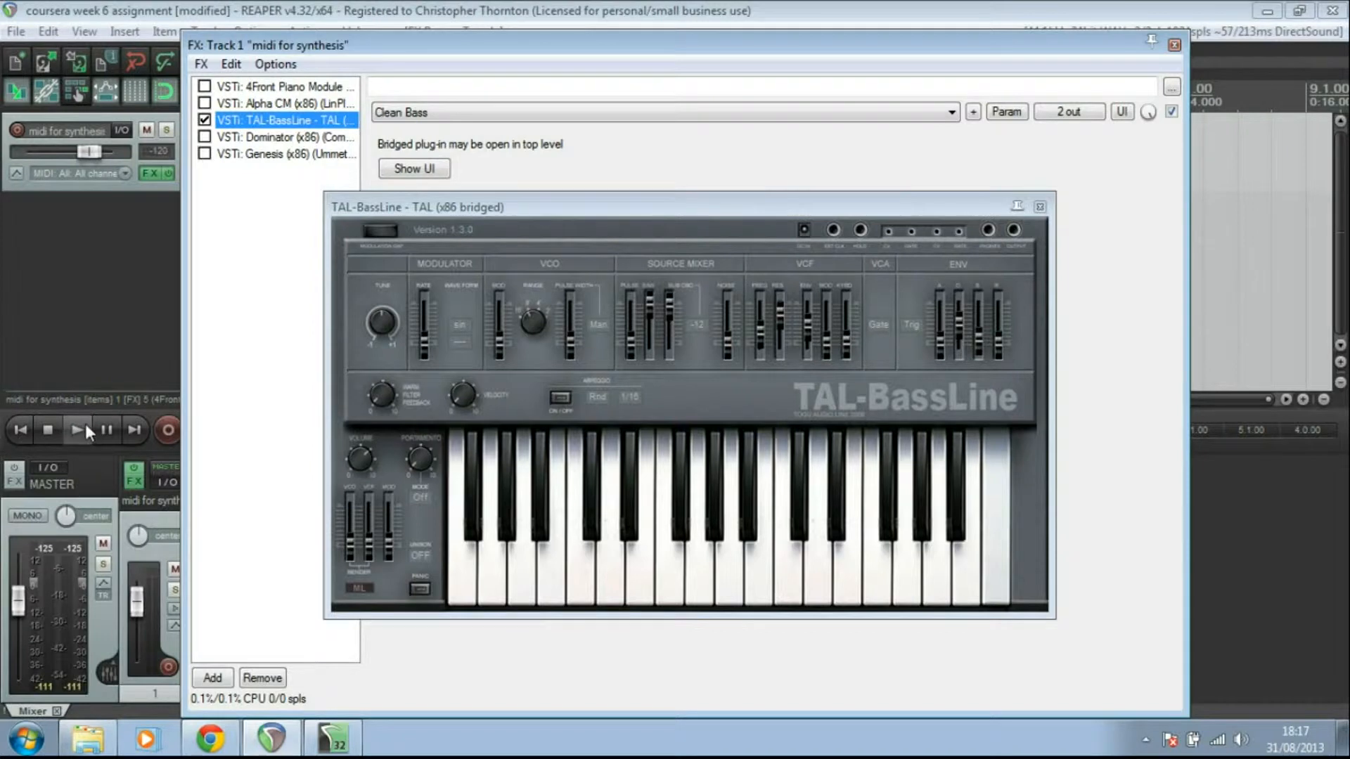
left_click(76, 431)
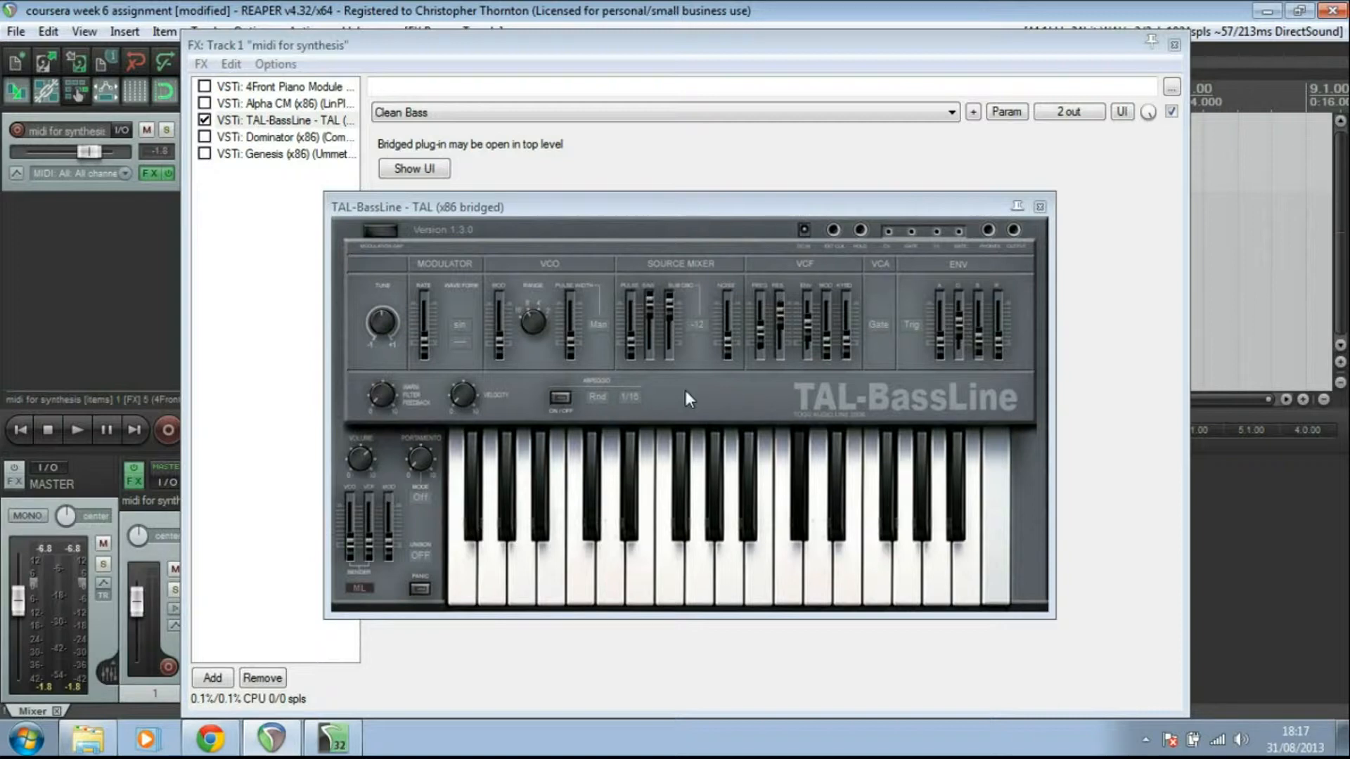
mouse_move(670, 288)
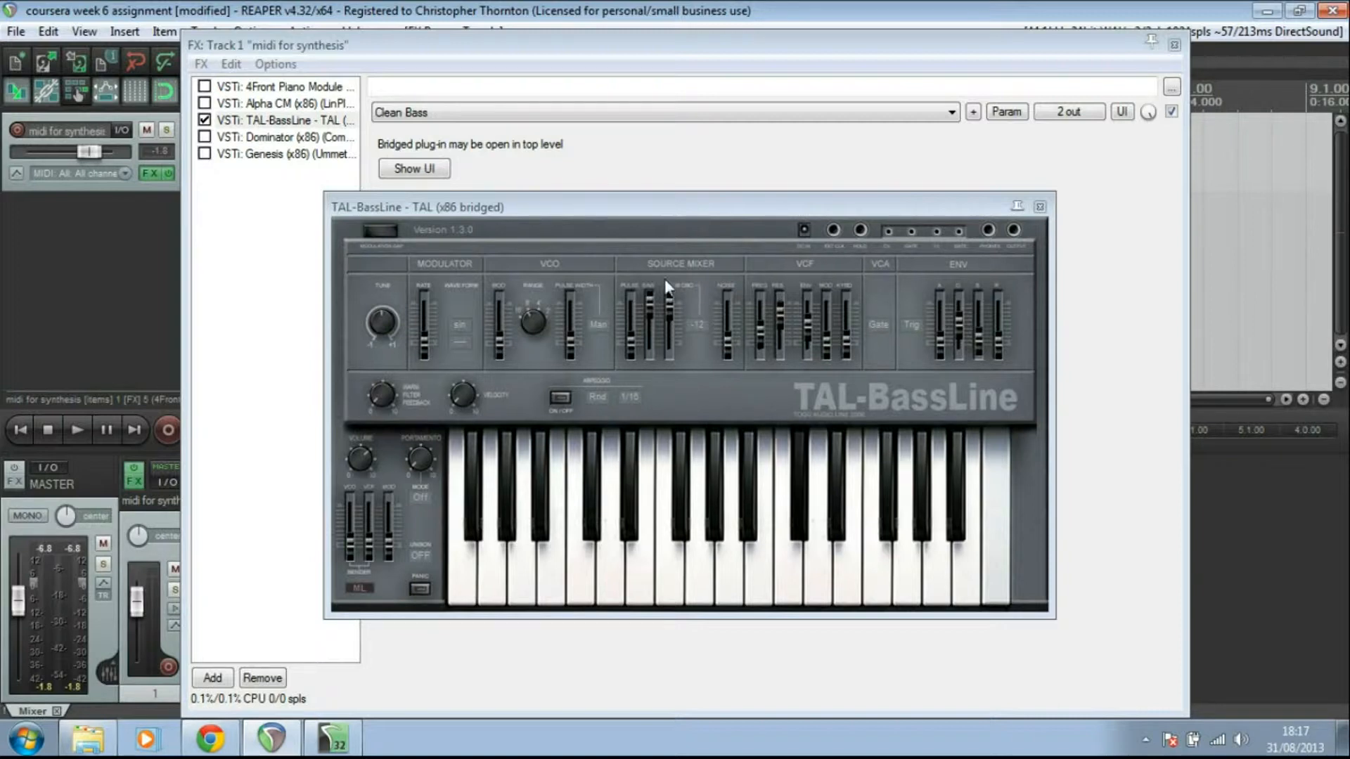
mouse_move(697, 296)
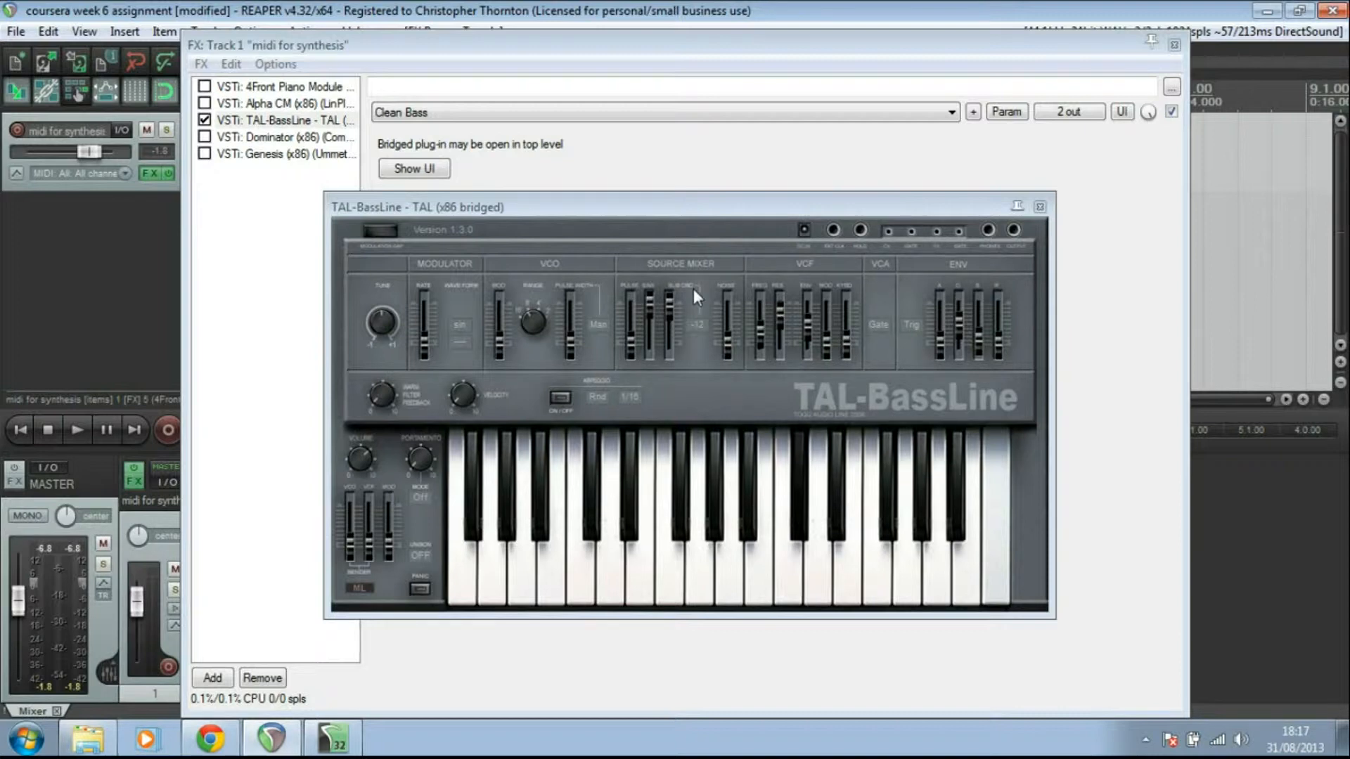
mouse_move(842, 292)
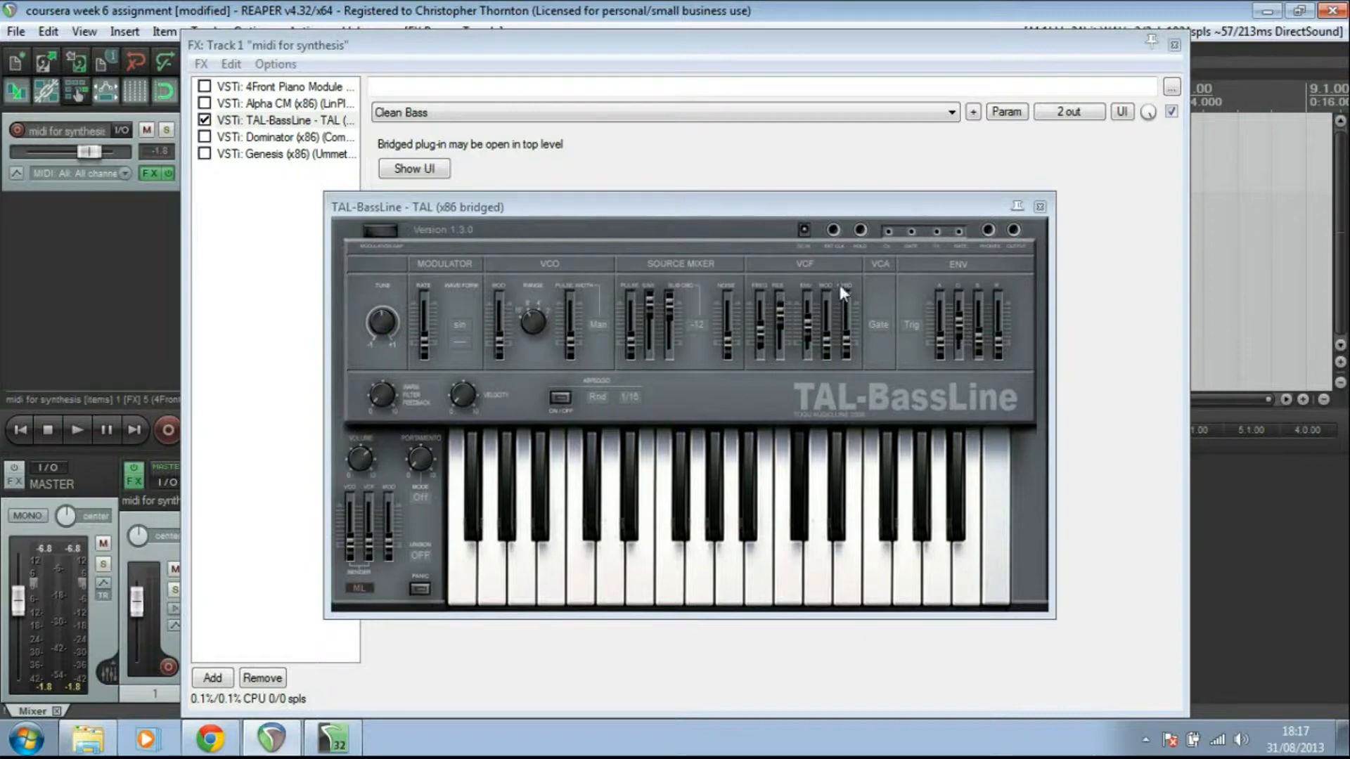
mouse_move(962, 360)
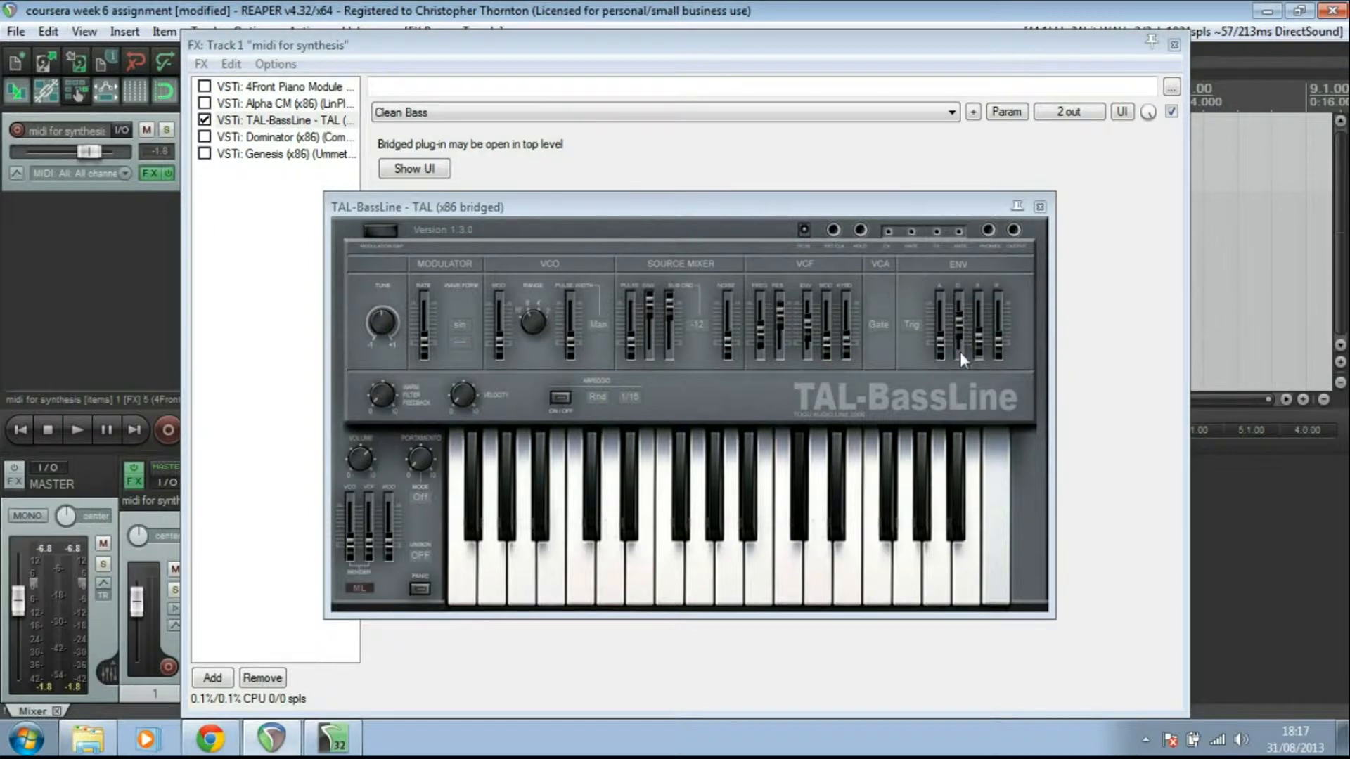
mouse_move(997, 310)
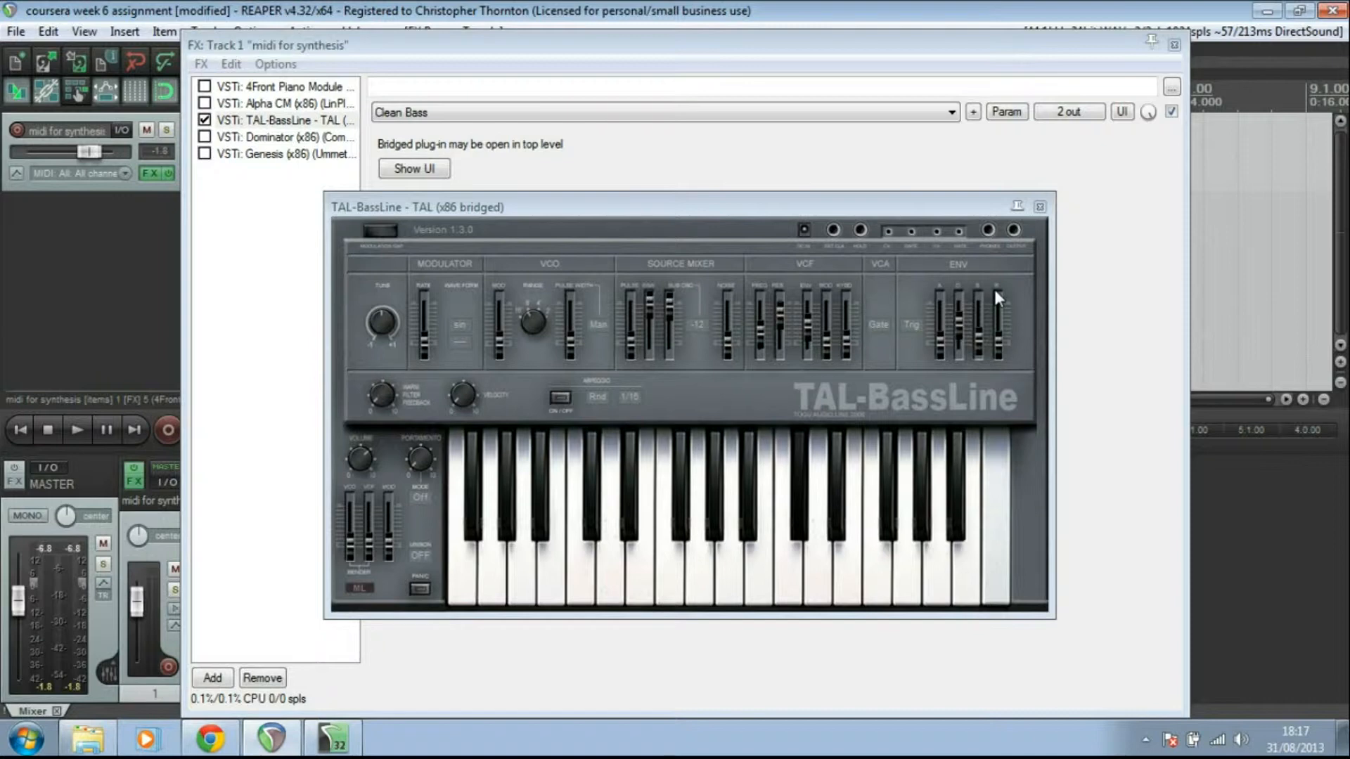
mouse_move(525, 329)
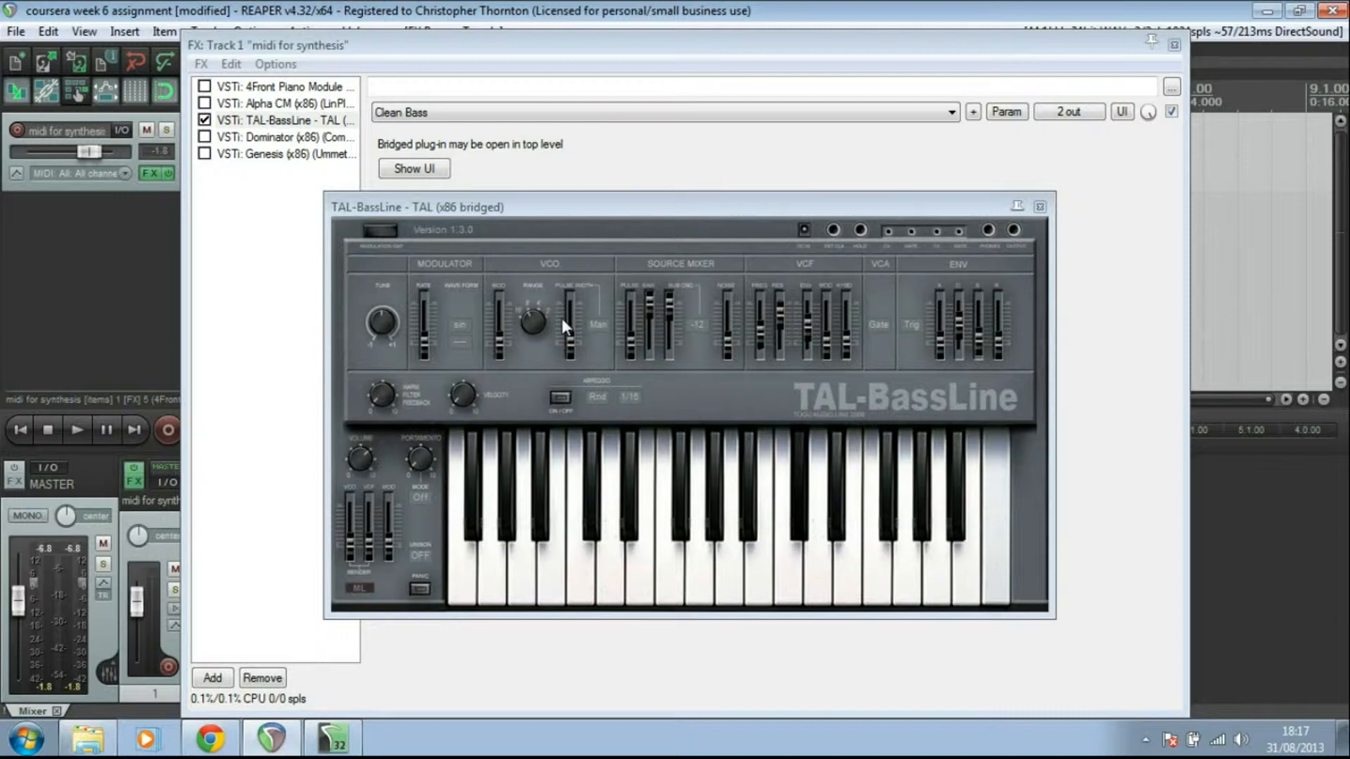
Browse TAL-BassLine's presets, audition the clip on Clean Bass, then stop playback.
left_click(951, 113)
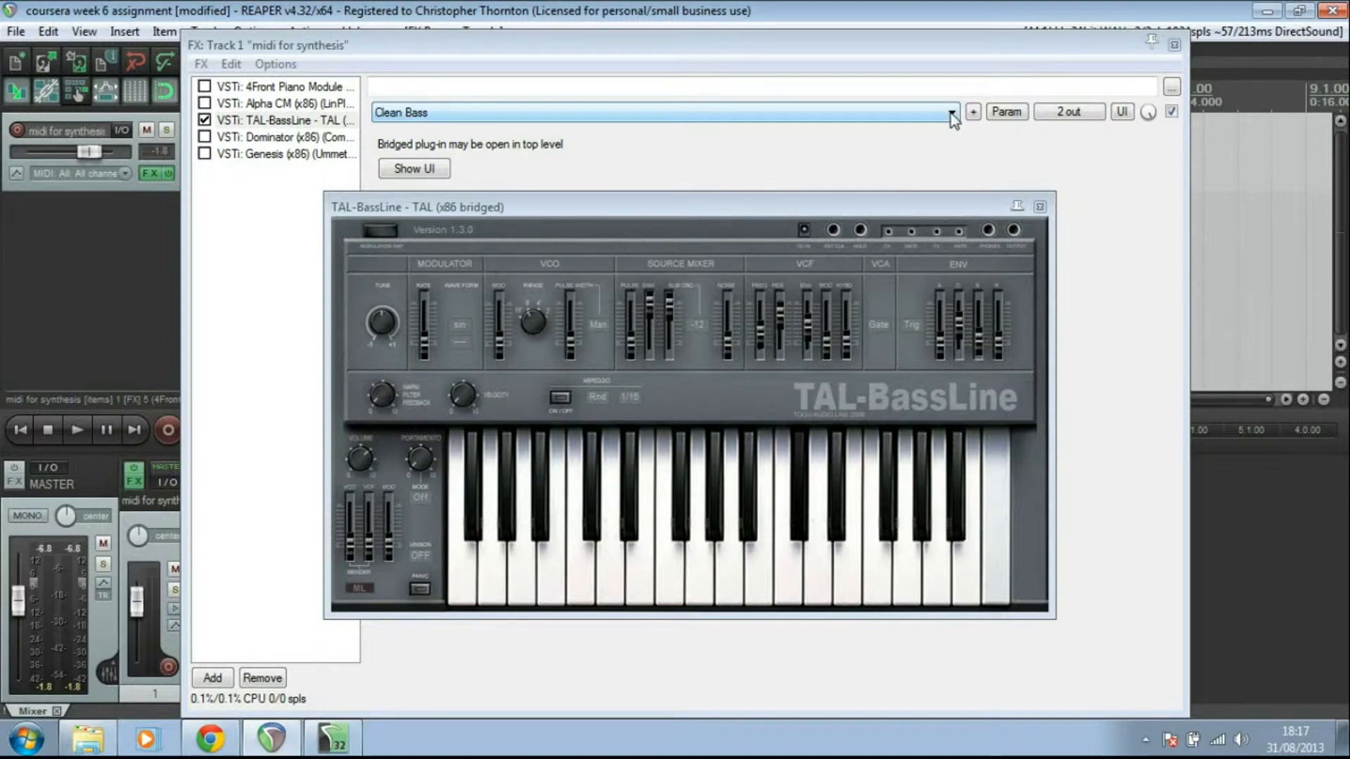
left_click(952, 112)
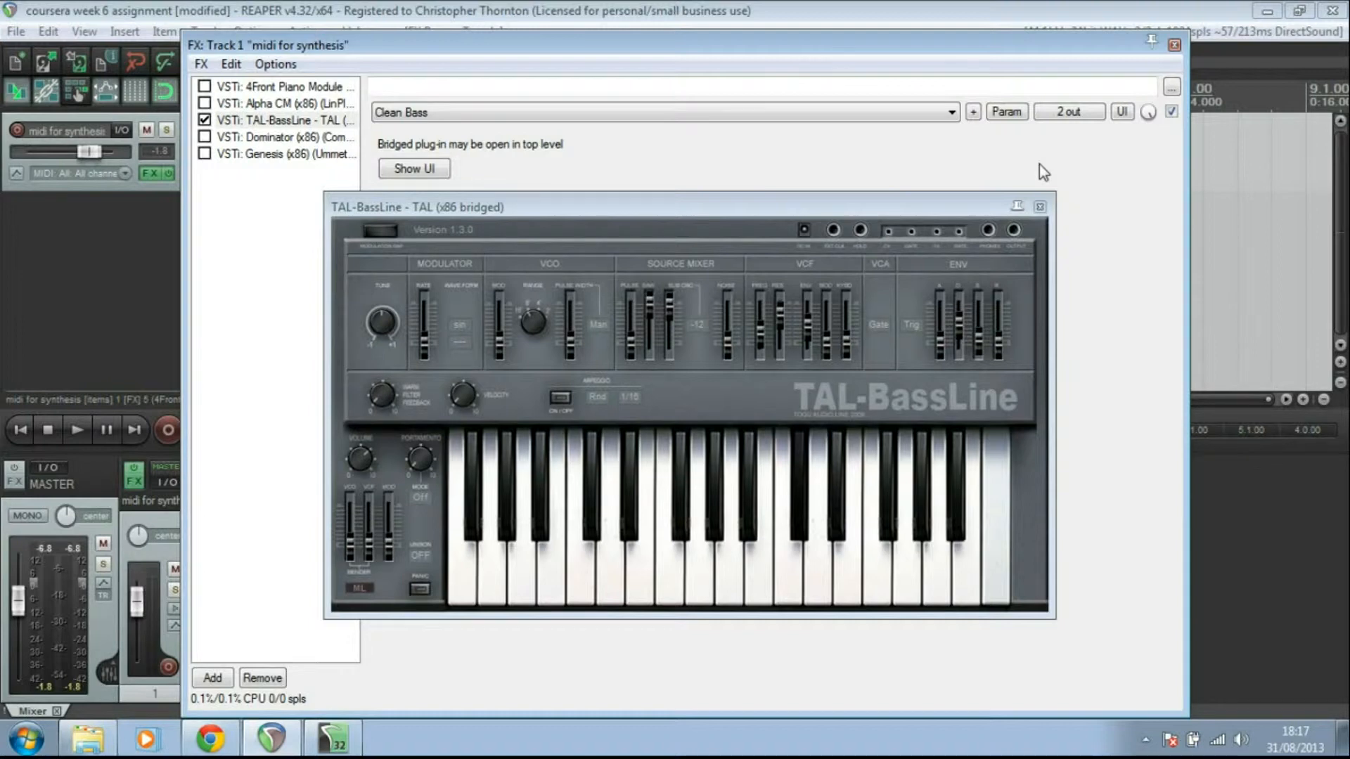
left_click(76, 431)
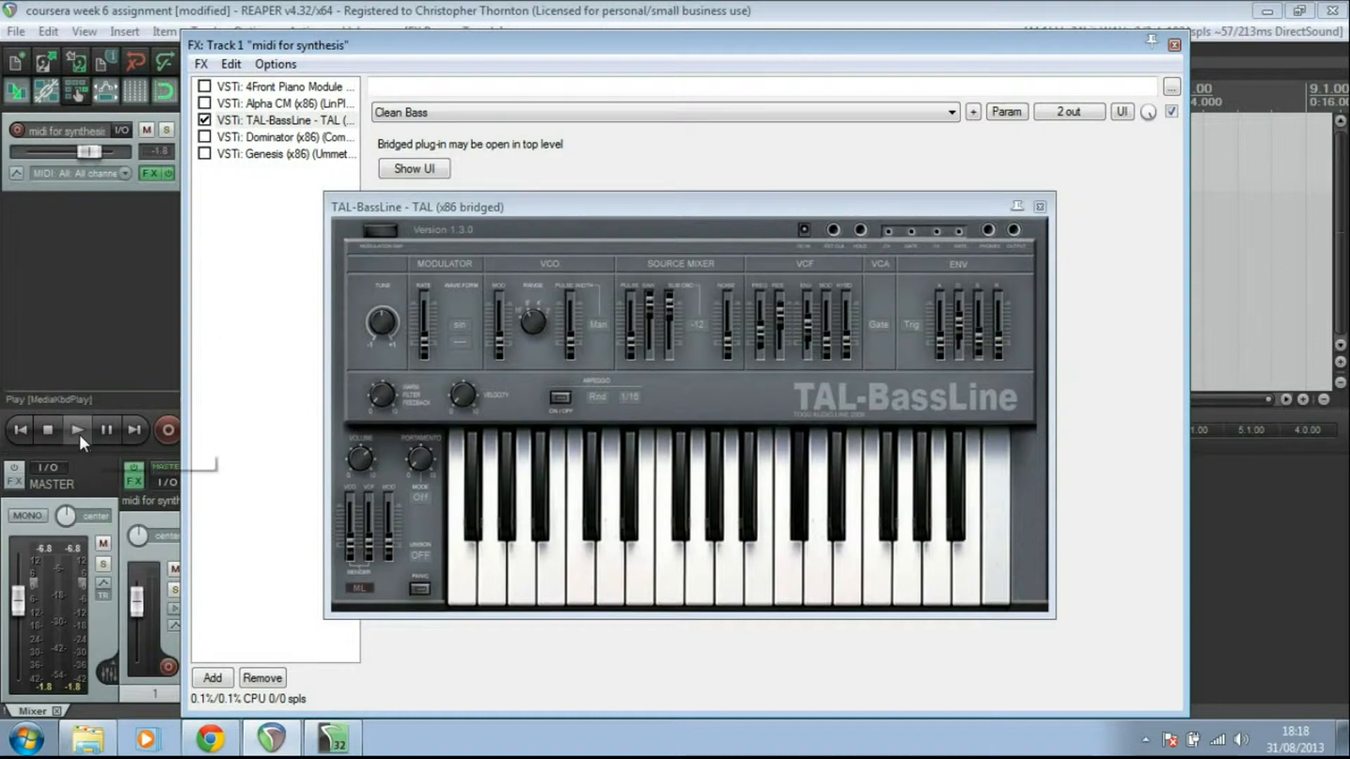
left_click(76, 430)
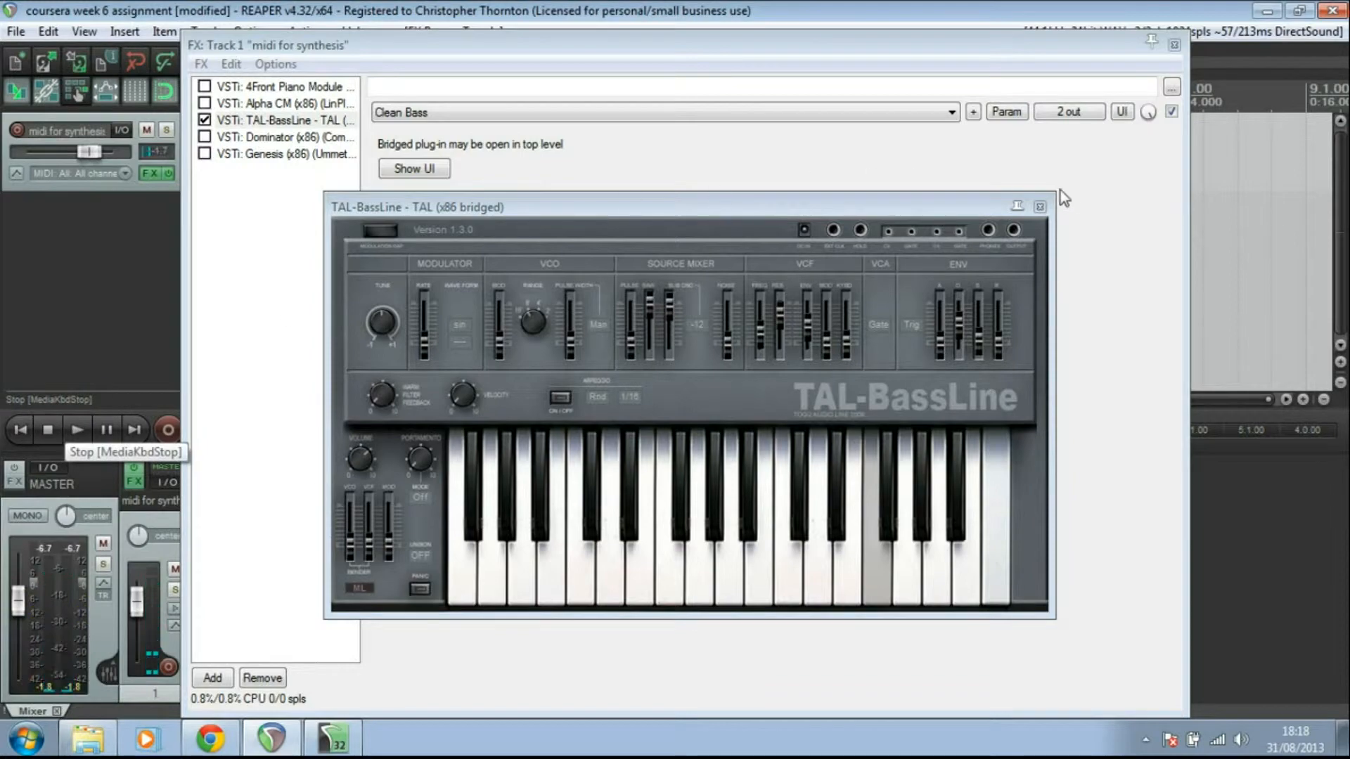
left_click(1039, 207)
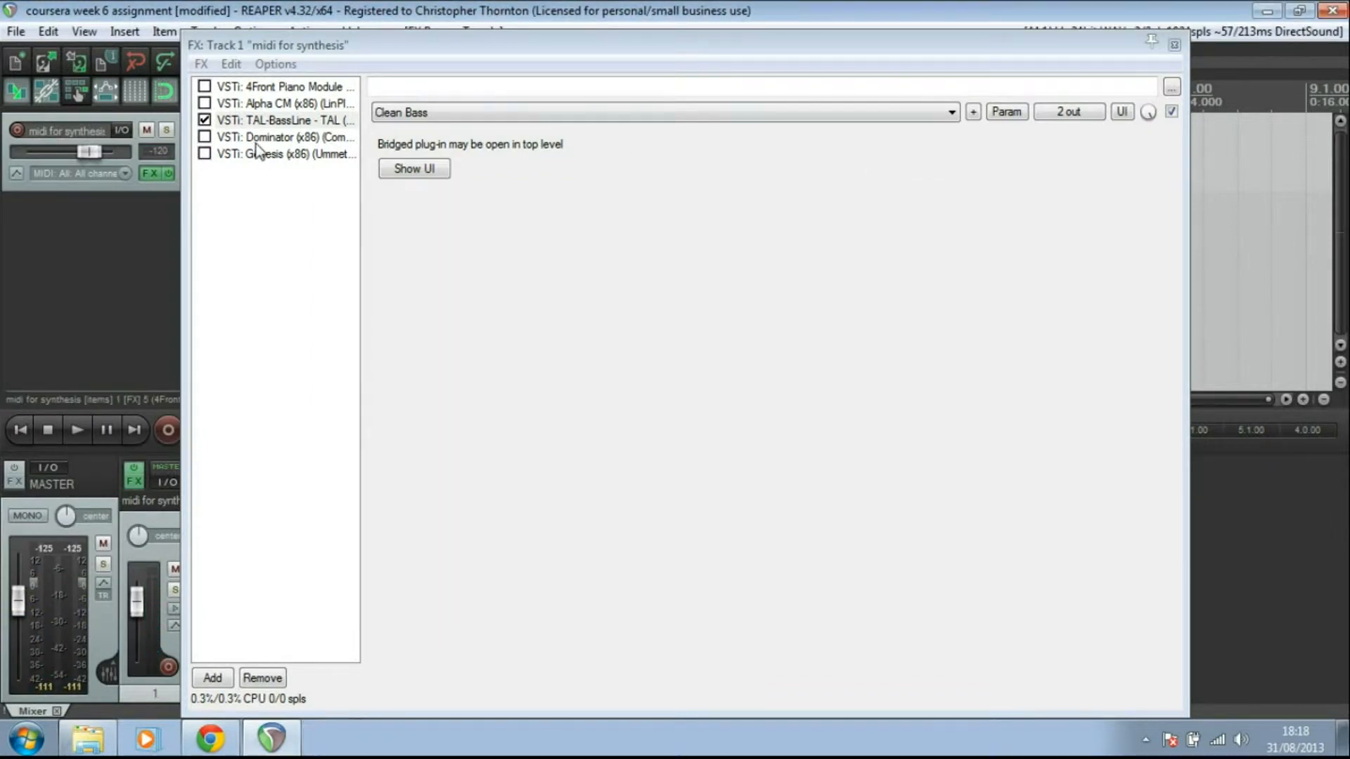
Make Dominator the active synth, play the clip on PAD-Default-Factory, keeping A-S-B routing.
left_click(284, 137)
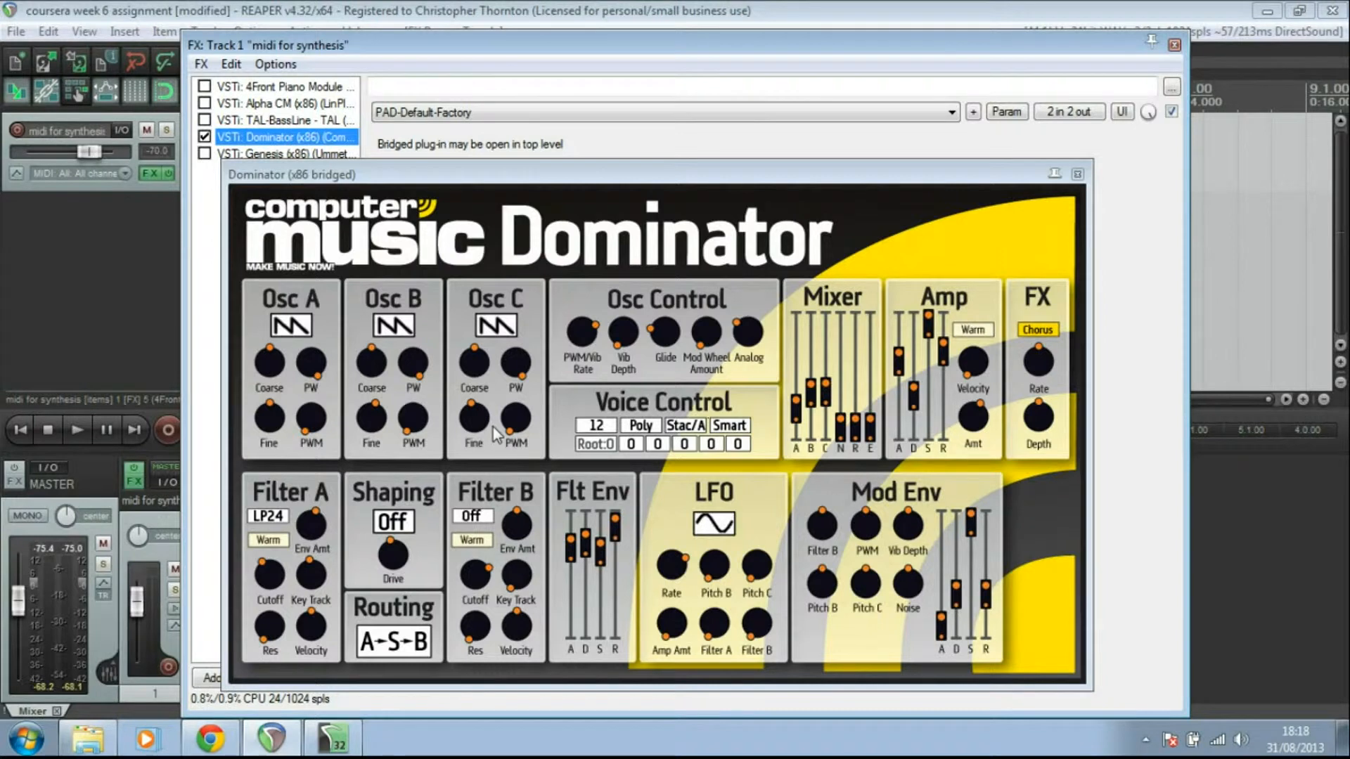
mouse_move(76, 430)
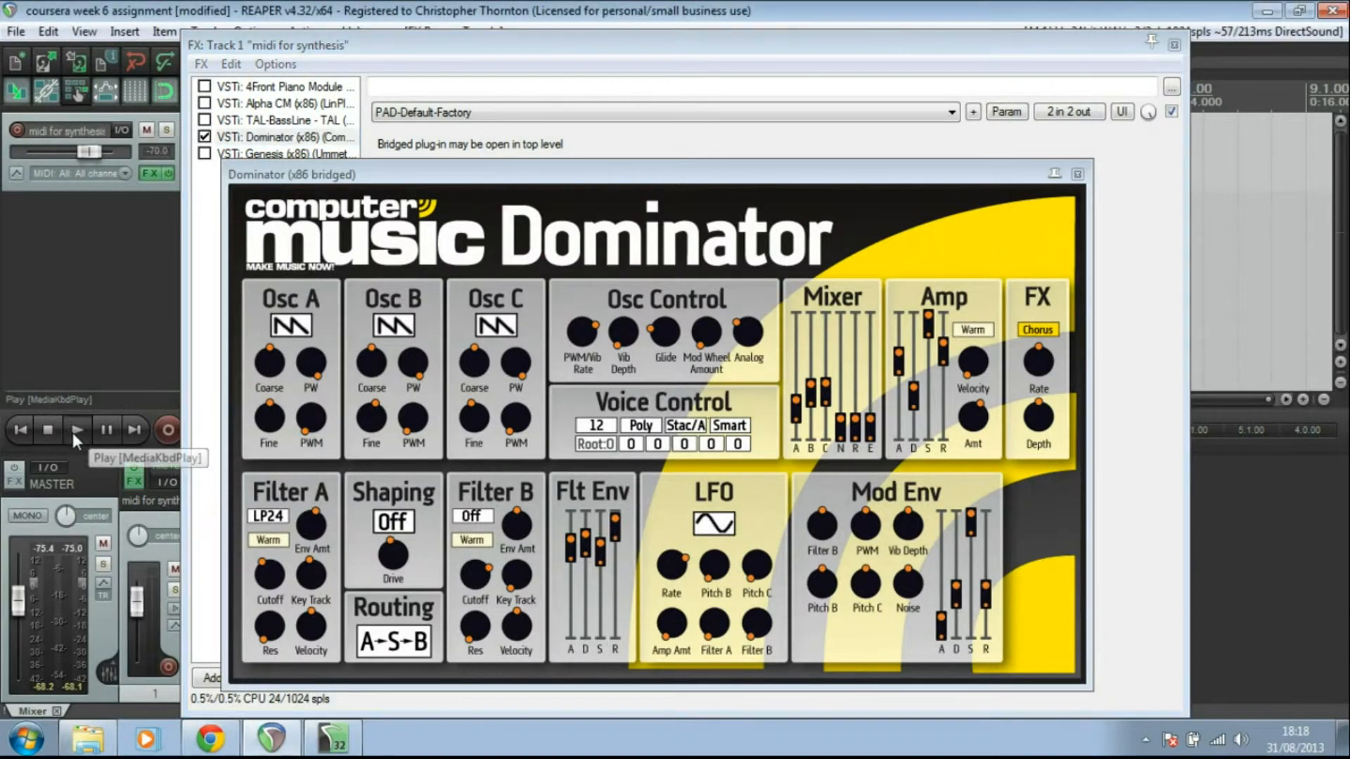
left_click(76, 431)
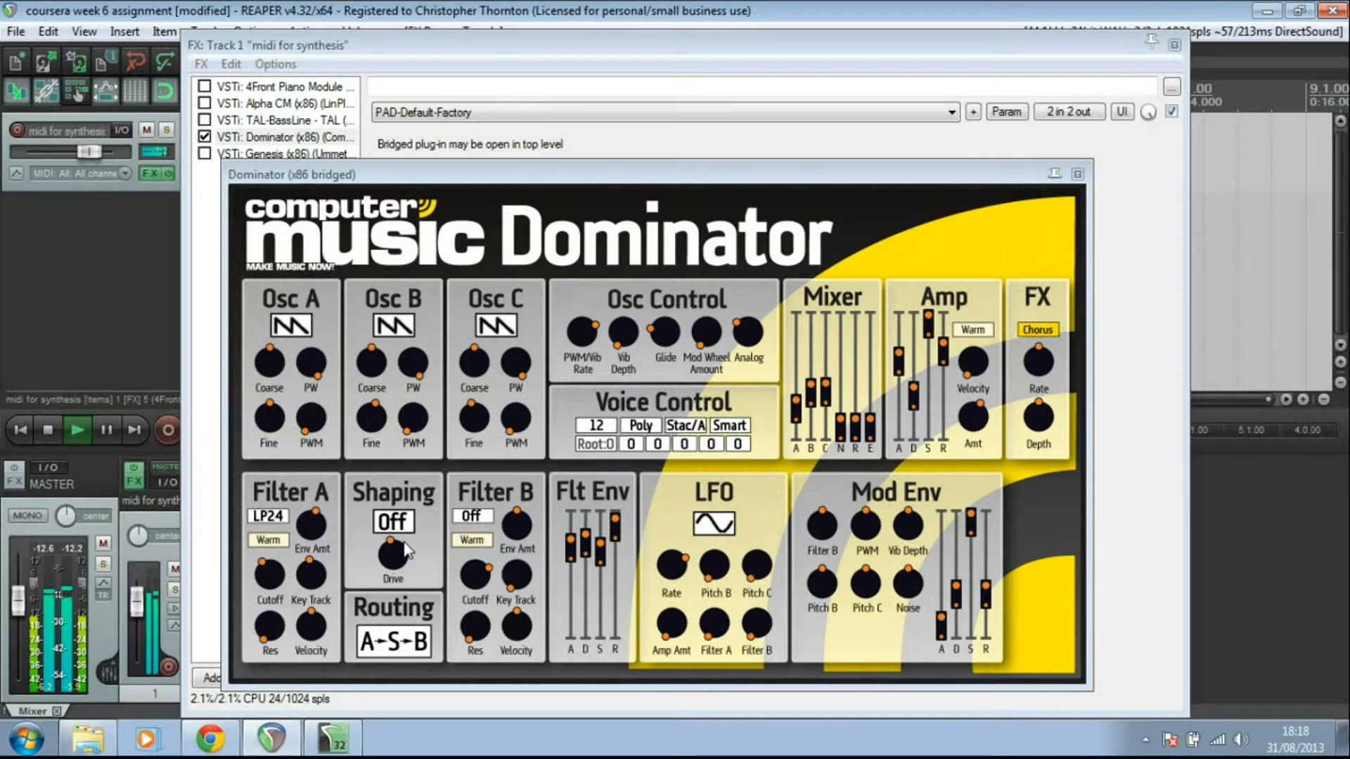
left_click(394, 641)
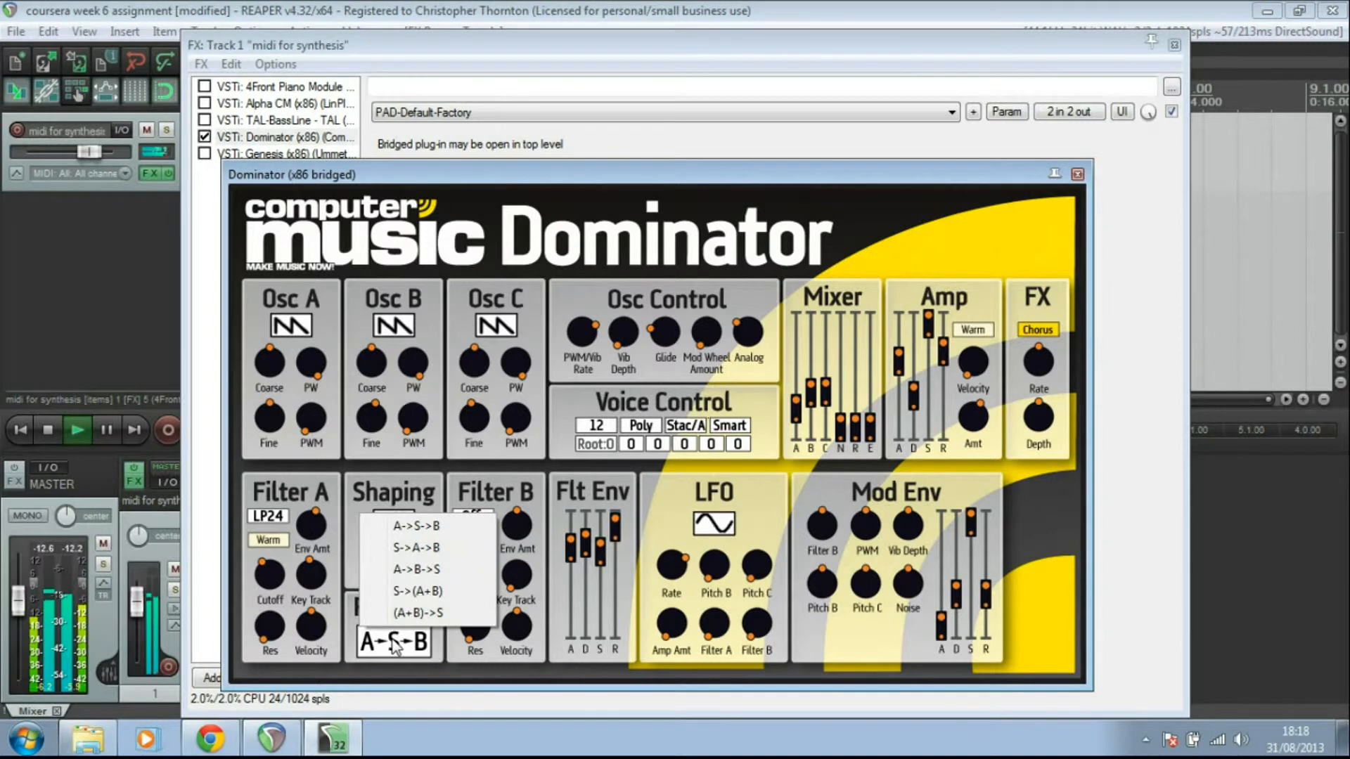
left_click(417, 526)
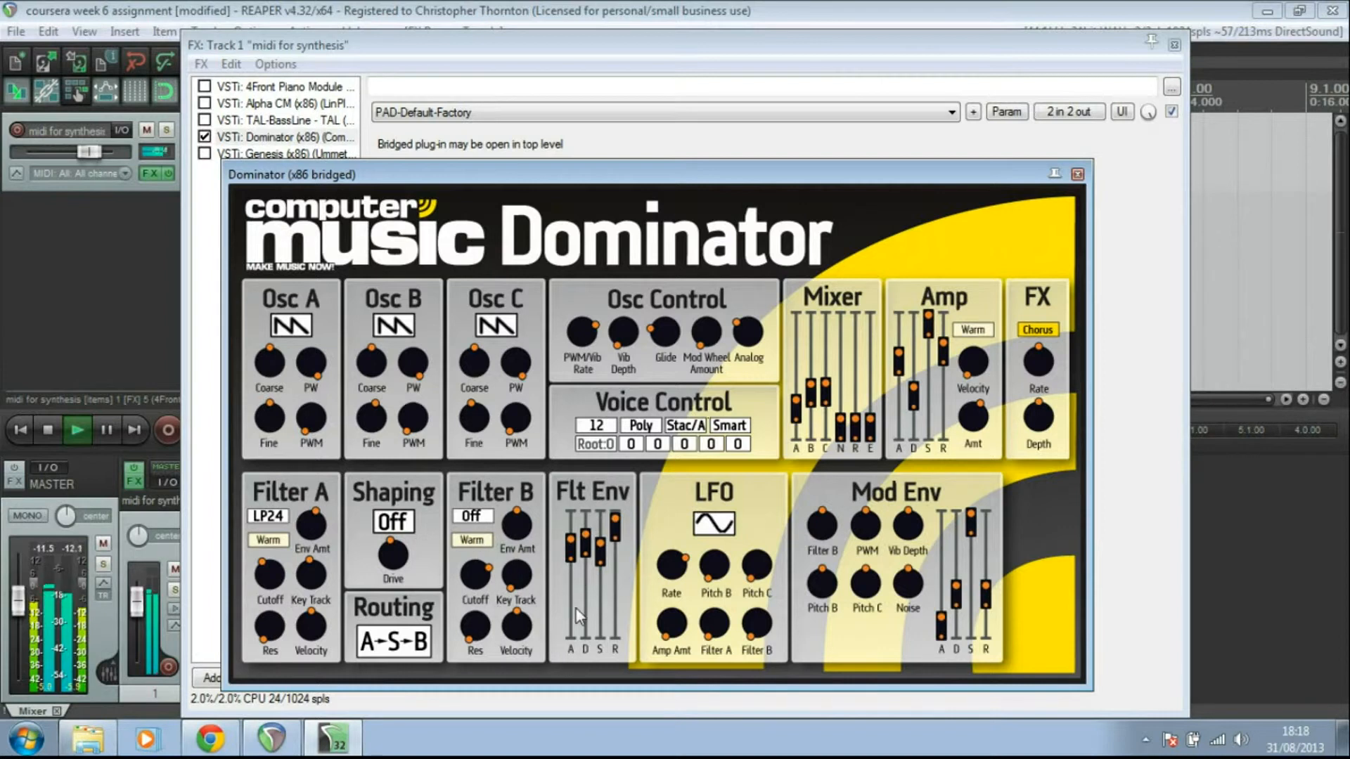
mouse_move(984, 456)
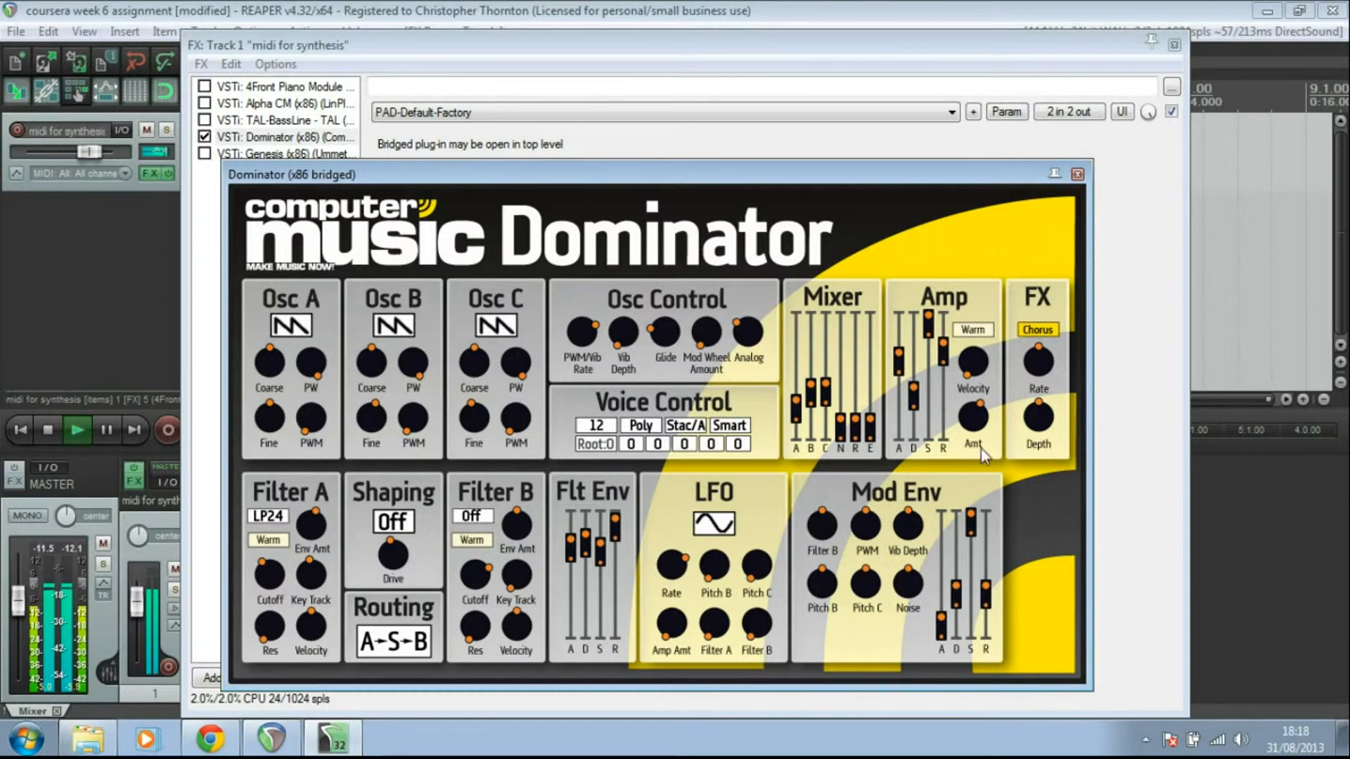
mouse_move(916, 461)
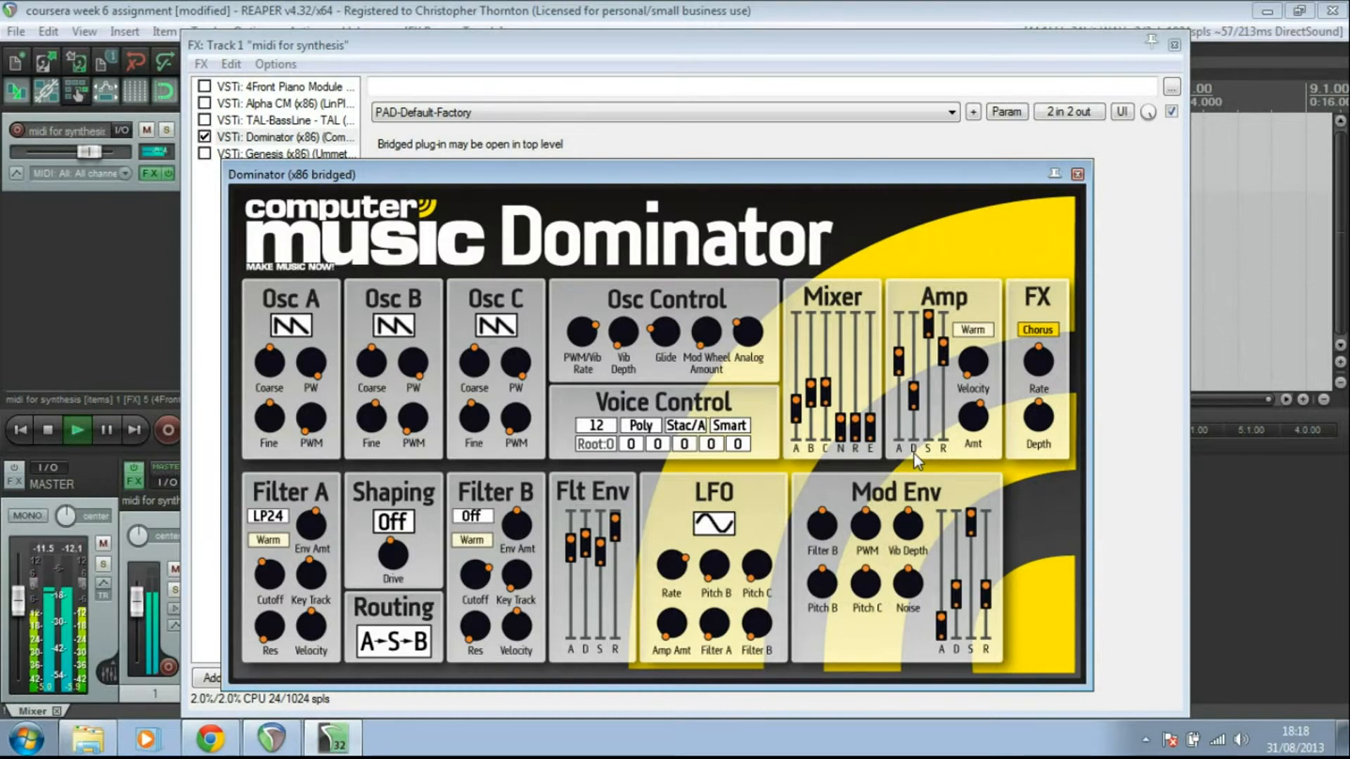
mouse_move(965, 456)
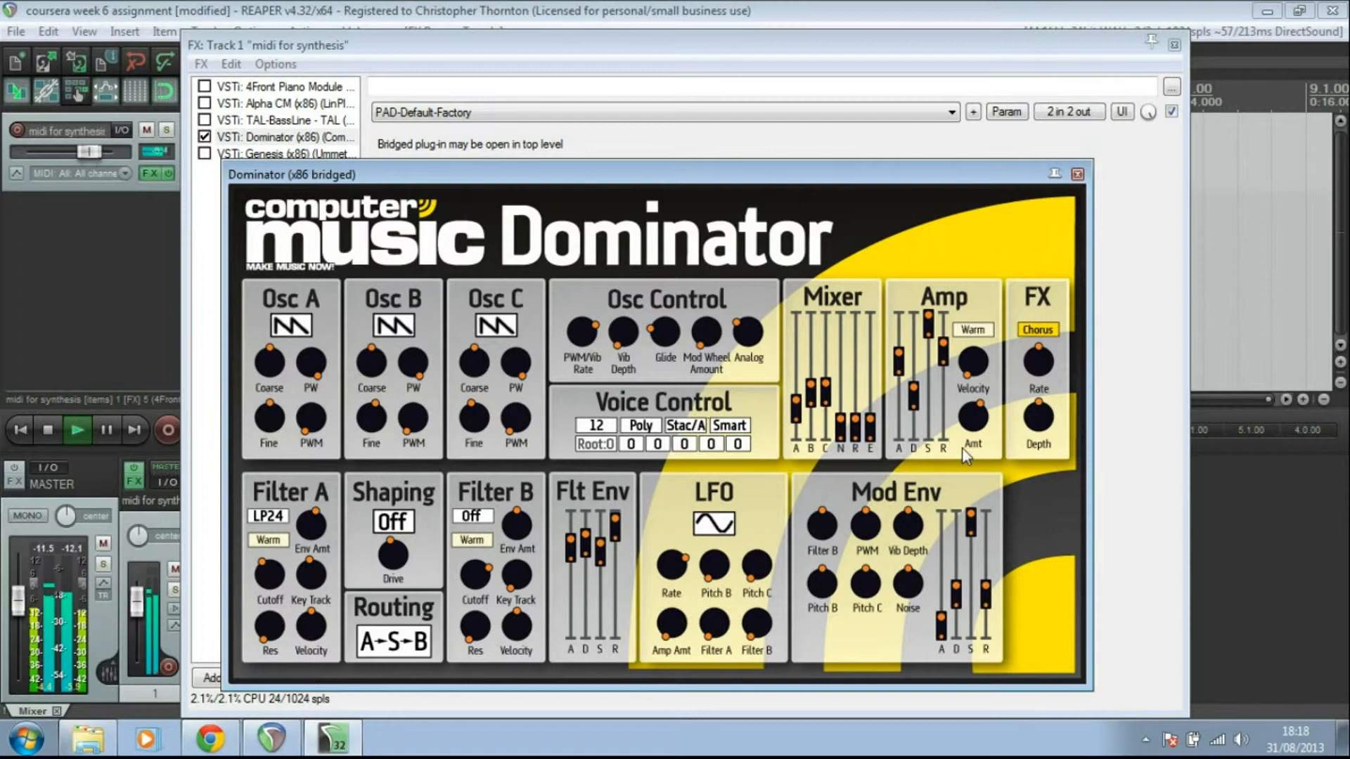
mouse_move(669, 564)
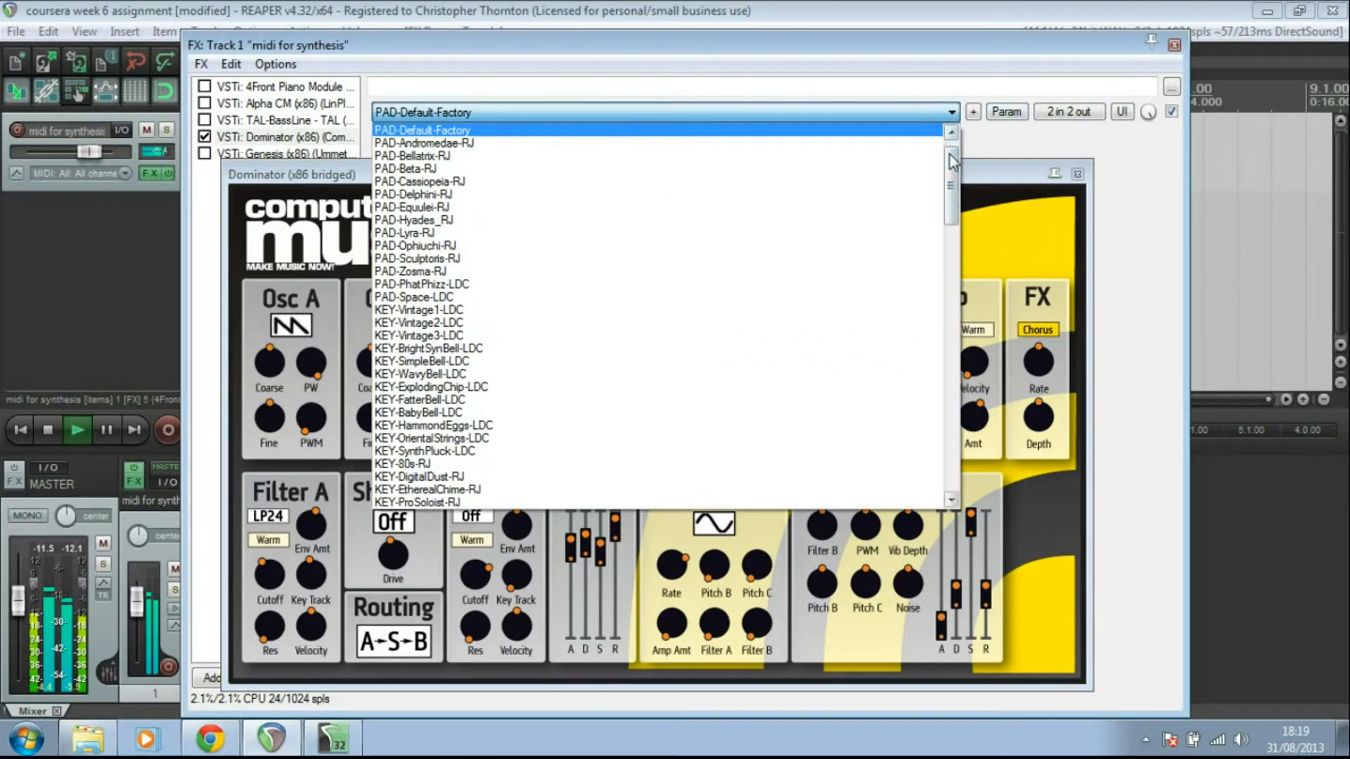
Scroll the FX chain down to Genesis with its Trance Liner 1 panel, Dominator off.
scroll("down", 3)
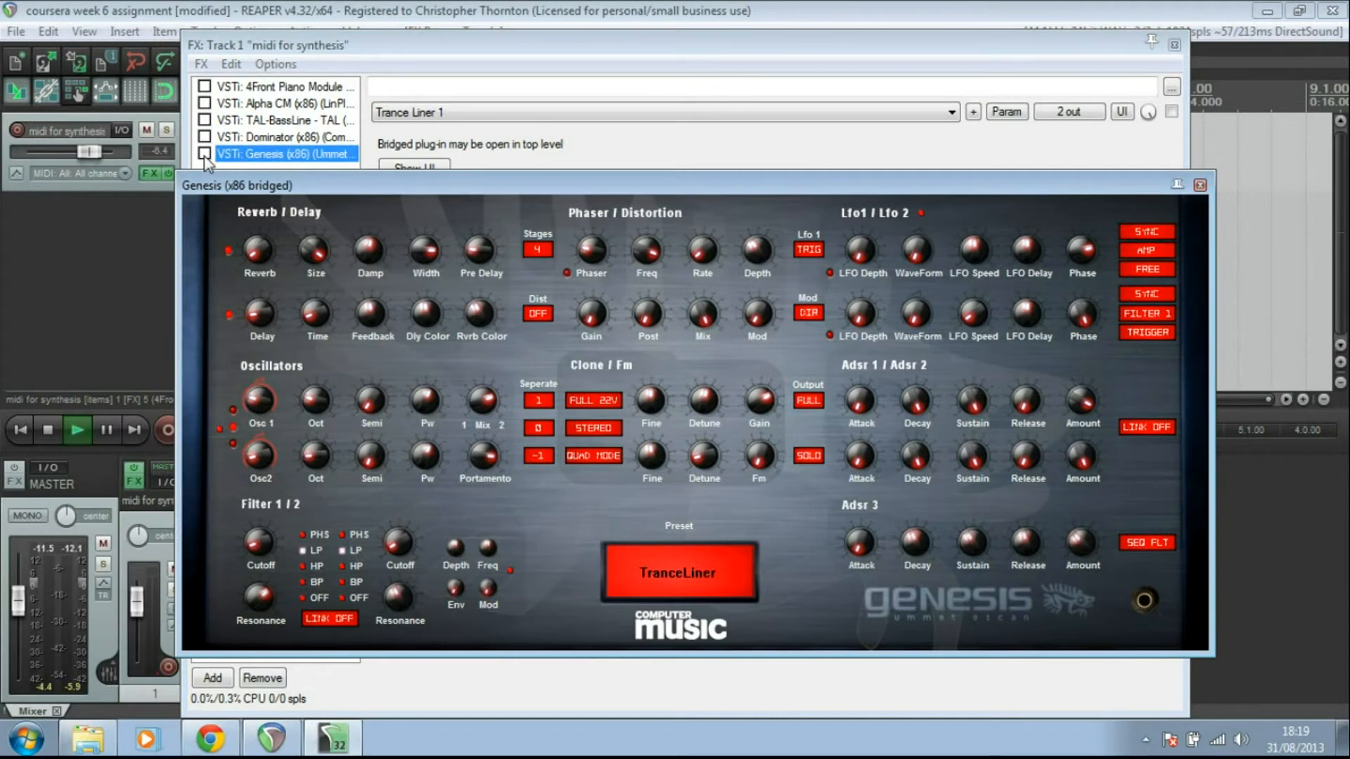
Enable Genesis and play the clip through its Trance Liner 1 preset.
left_click(76, 430)
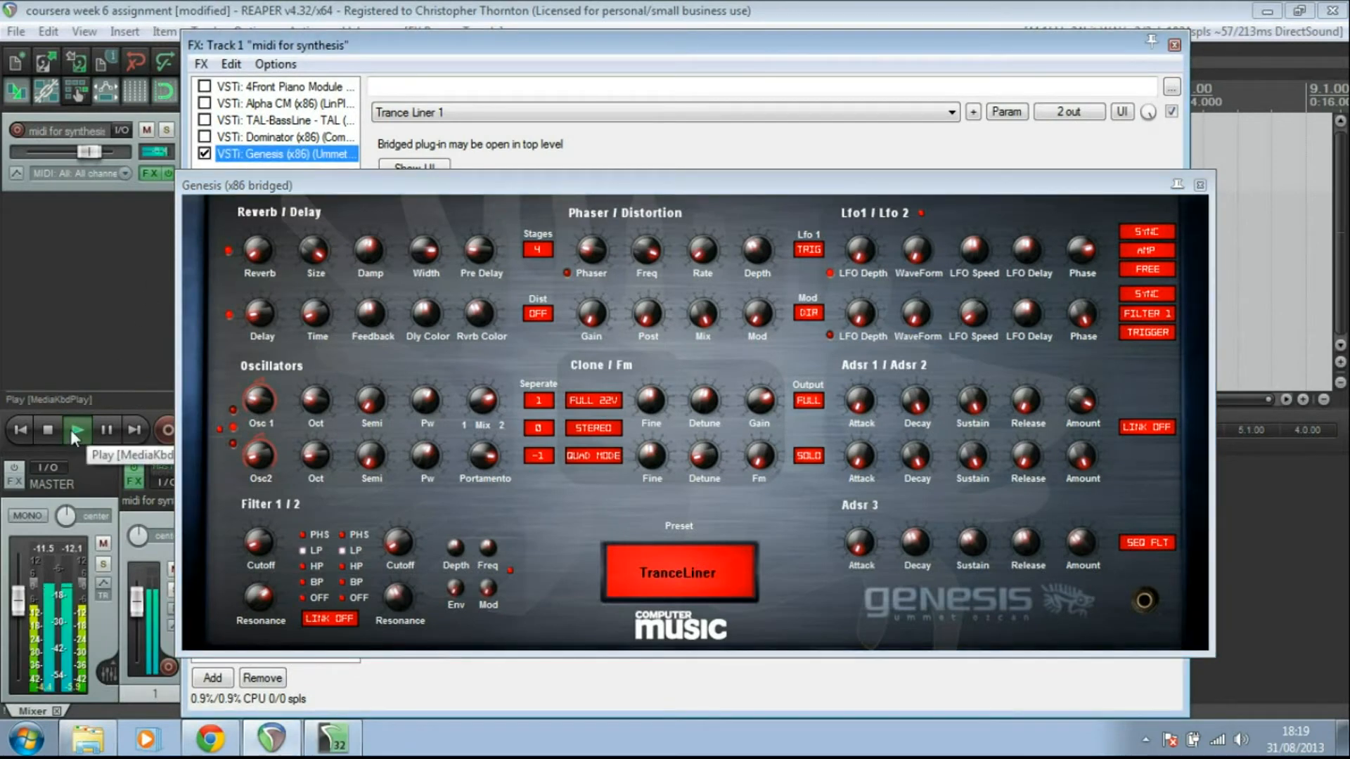
left_click(76, 430)
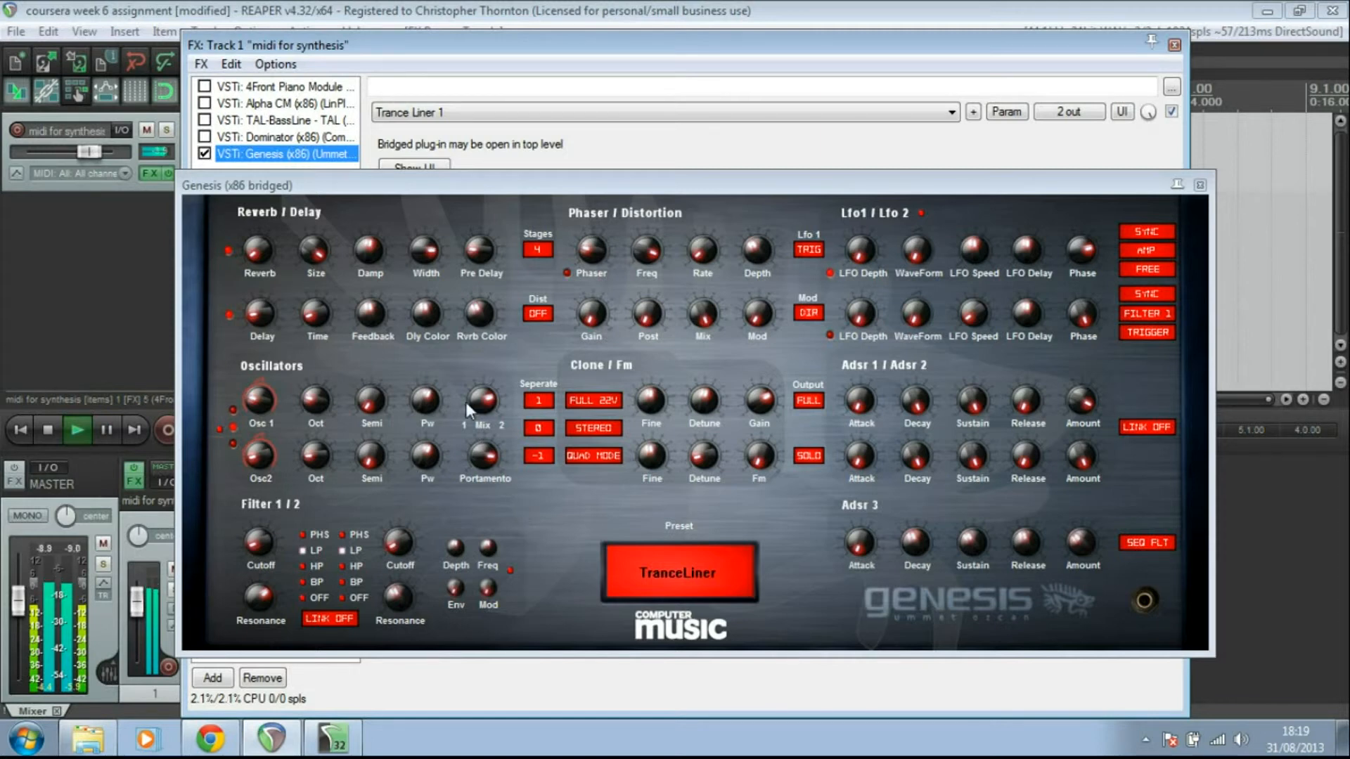
mouse_move(508, 573)
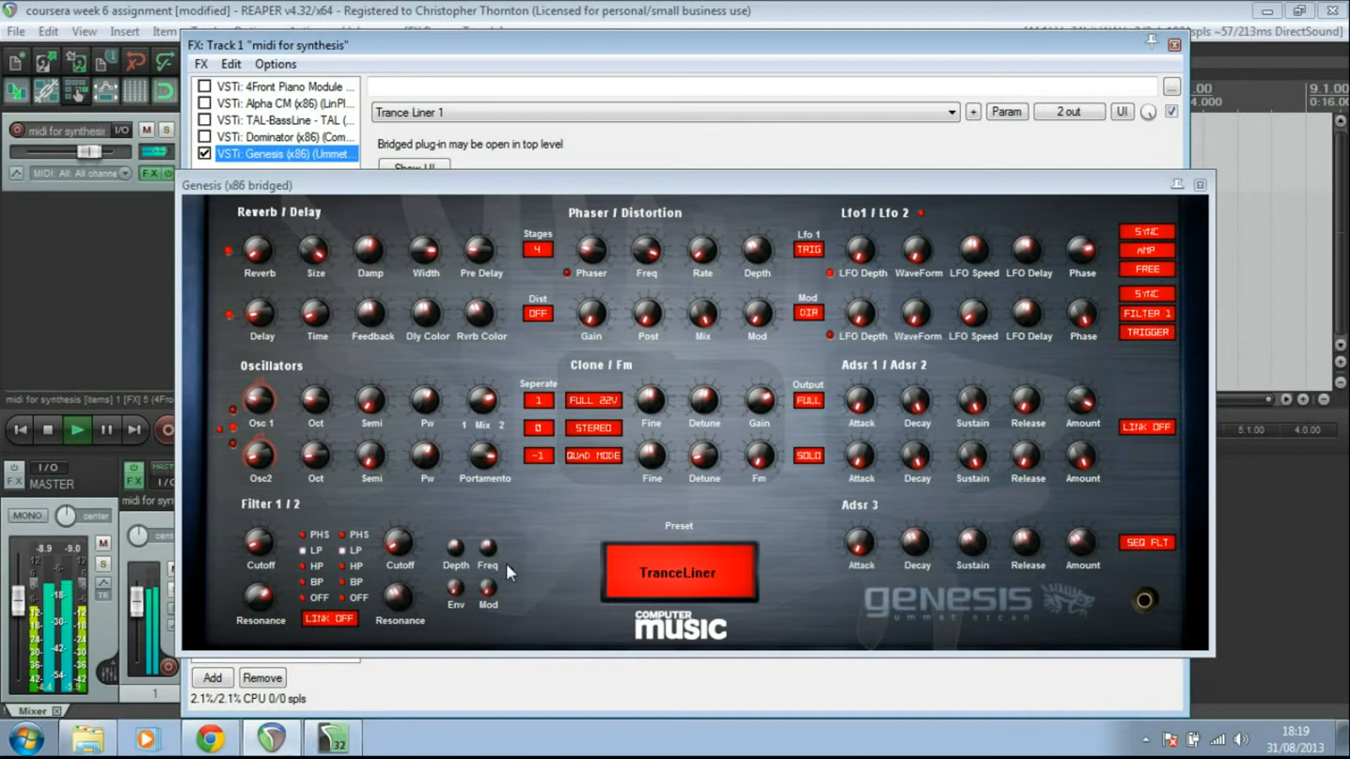
mouse_move(903, 429)
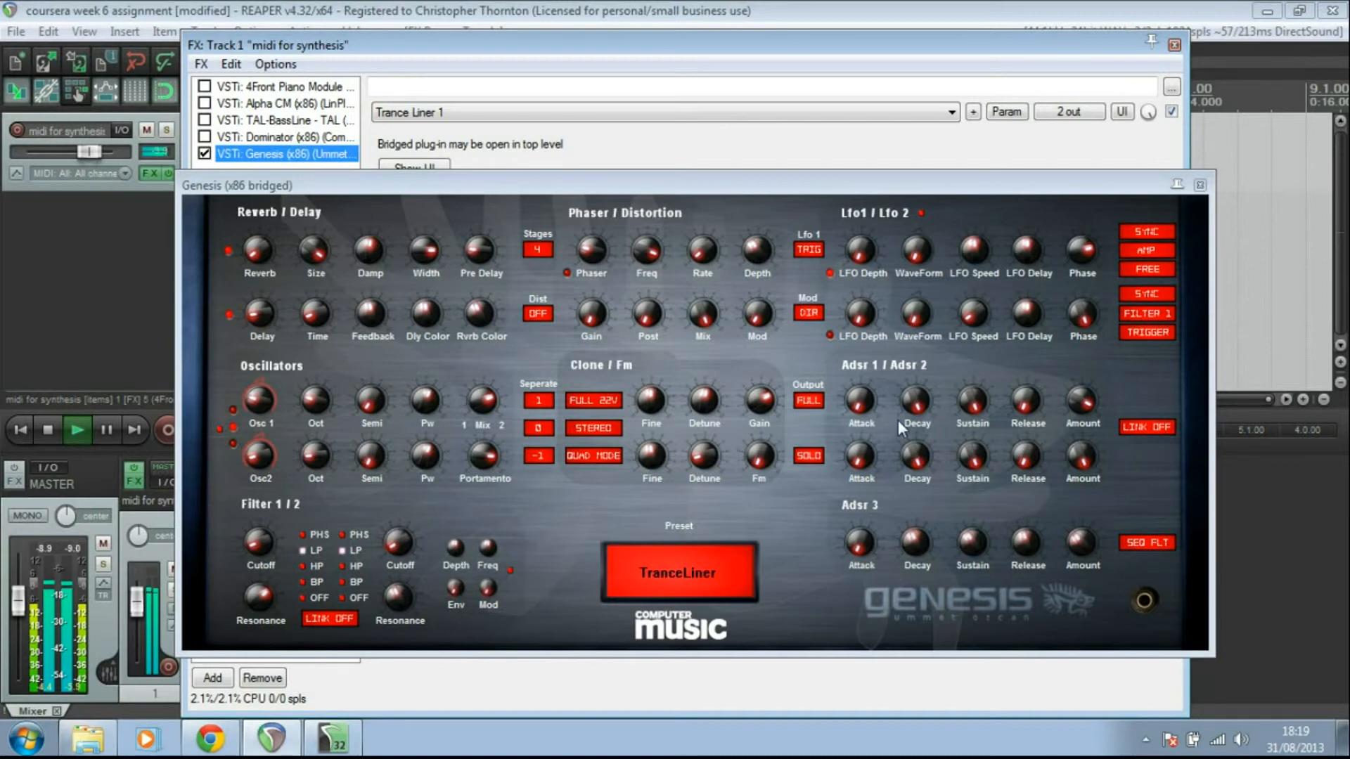
mouse_move(961, 582)
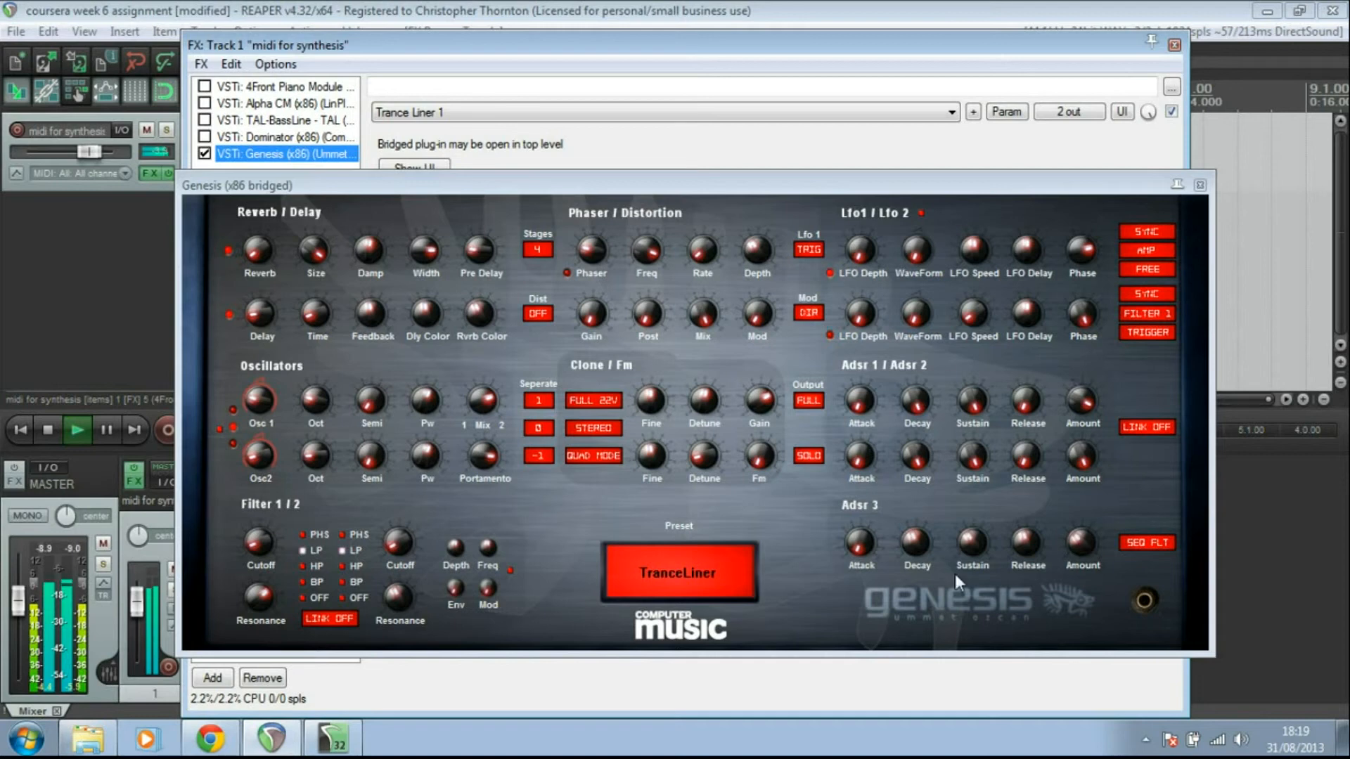
mouse_move(937, 225)
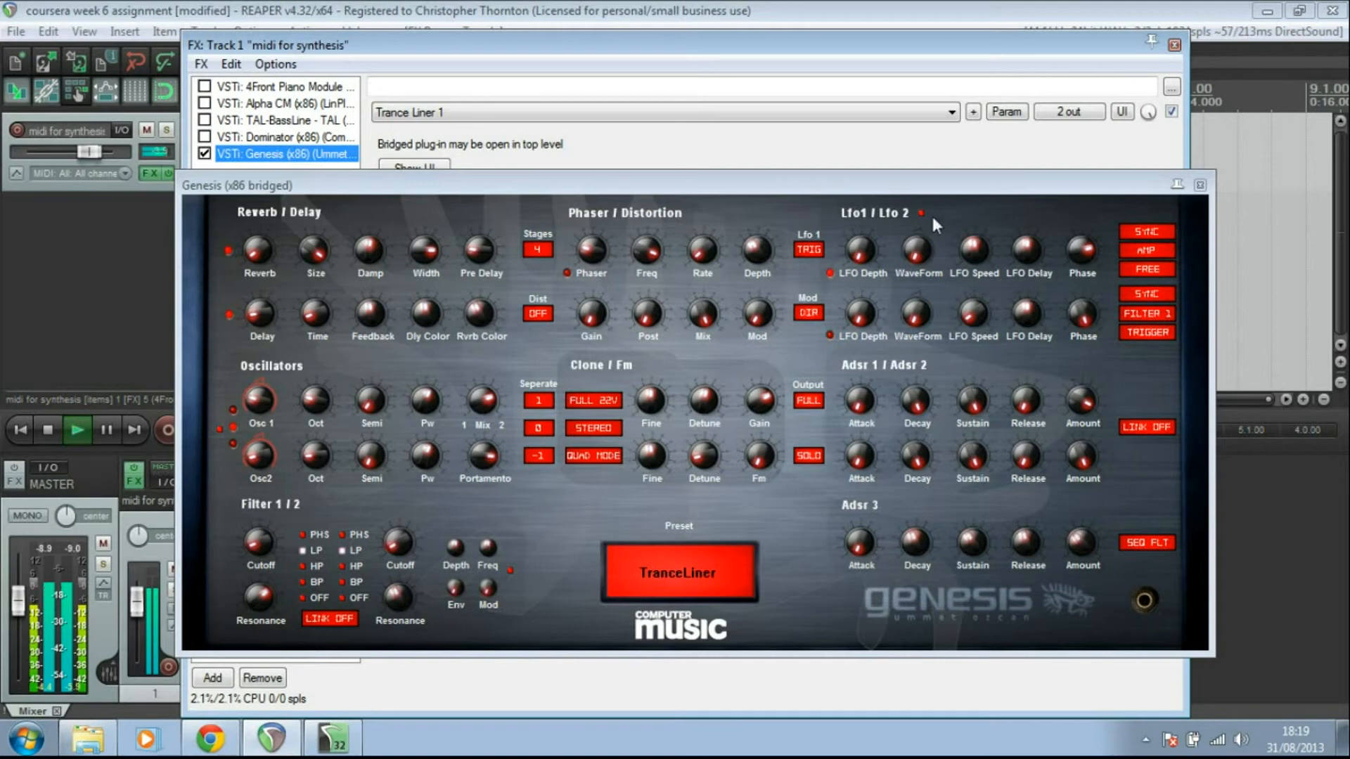
mouse_move(621, 219)
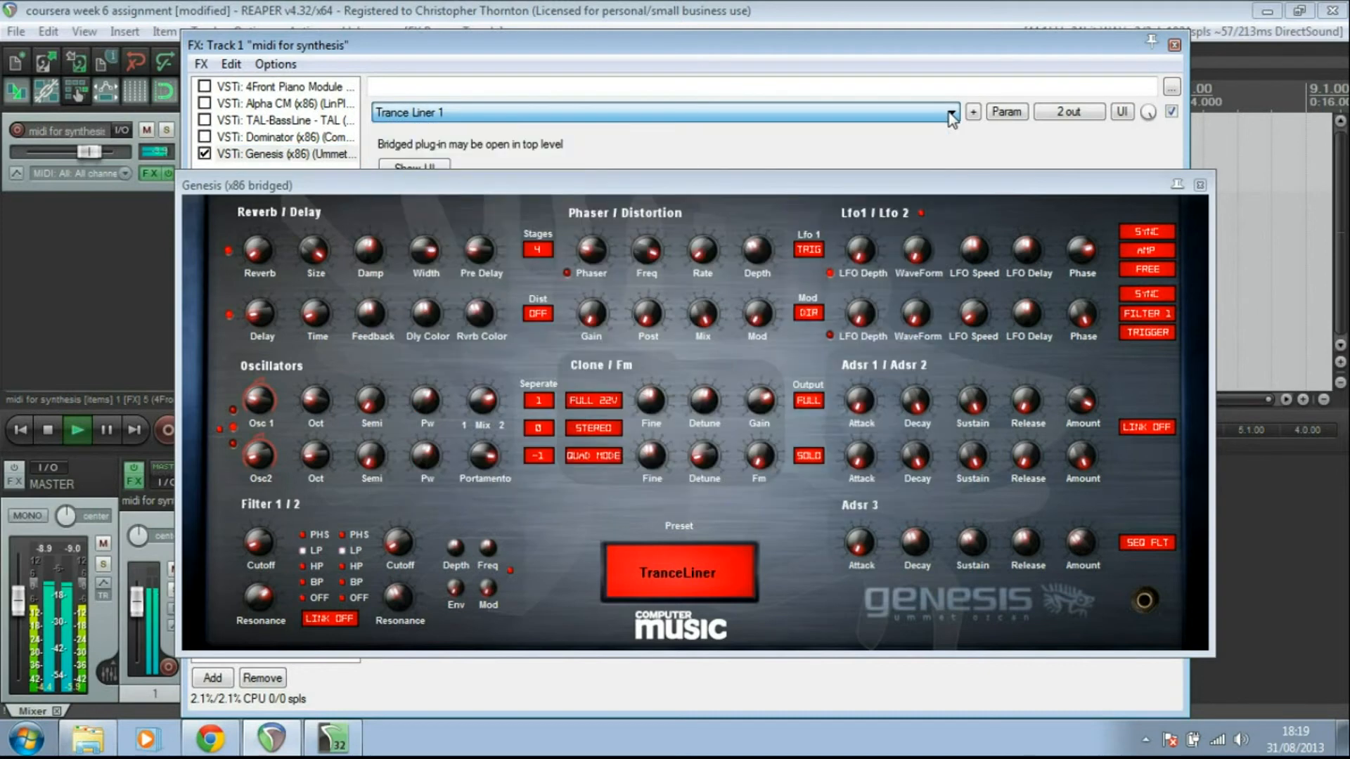
Show Genesis's preset list, from Trance Liner 1 through Crush Bass 1.
left_click(949, 113)
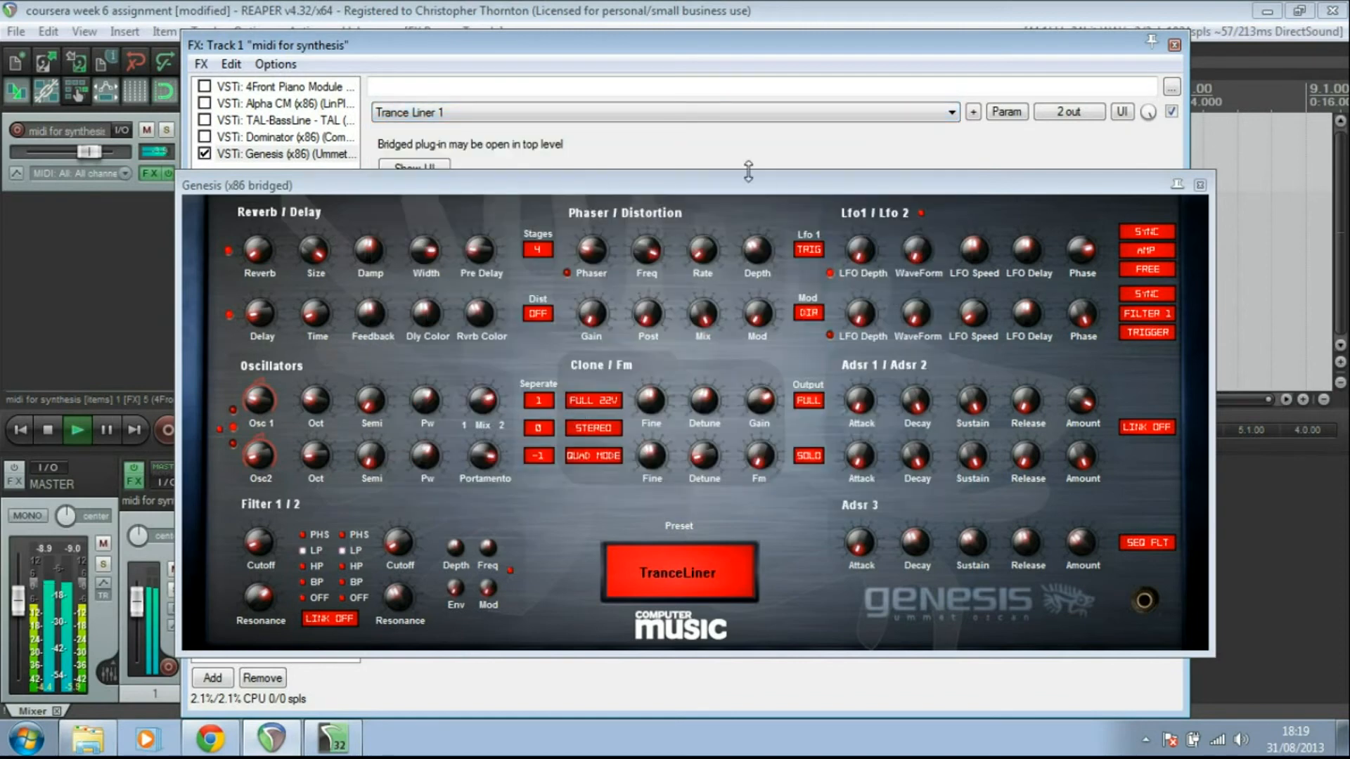
left_click(953, 112)
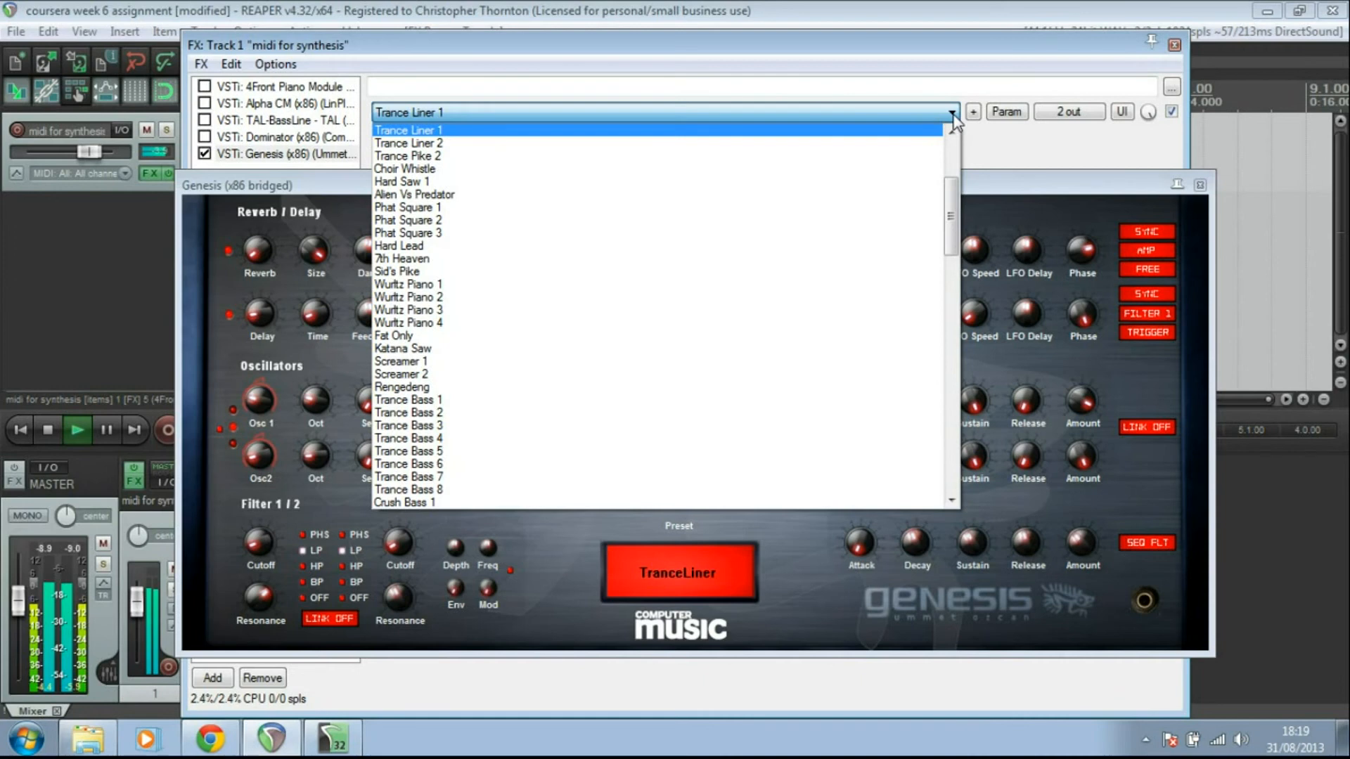